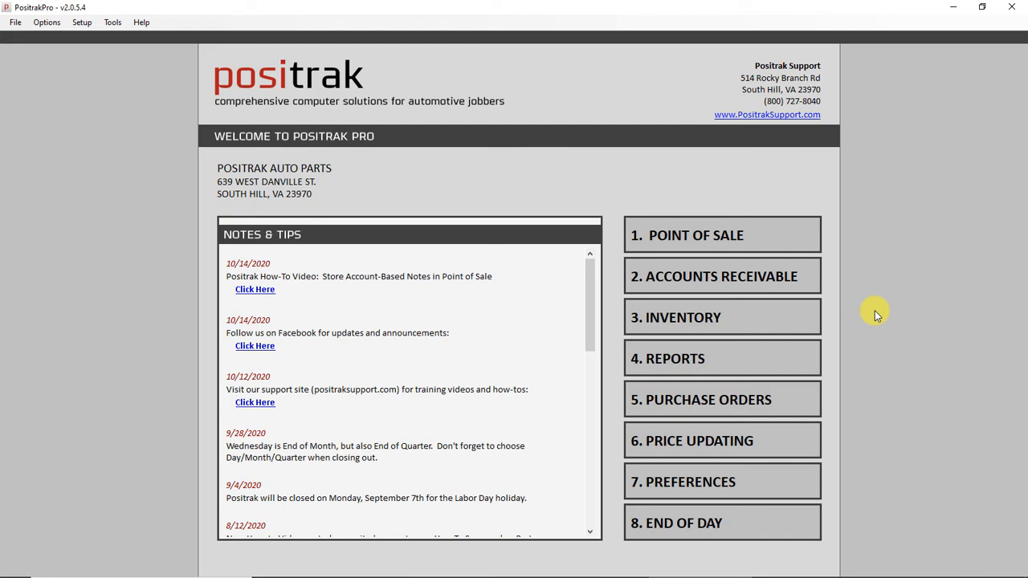
Enter the Point of Sale module from the main menu, showing a blank cash-customer invoice.
click(696, 234)
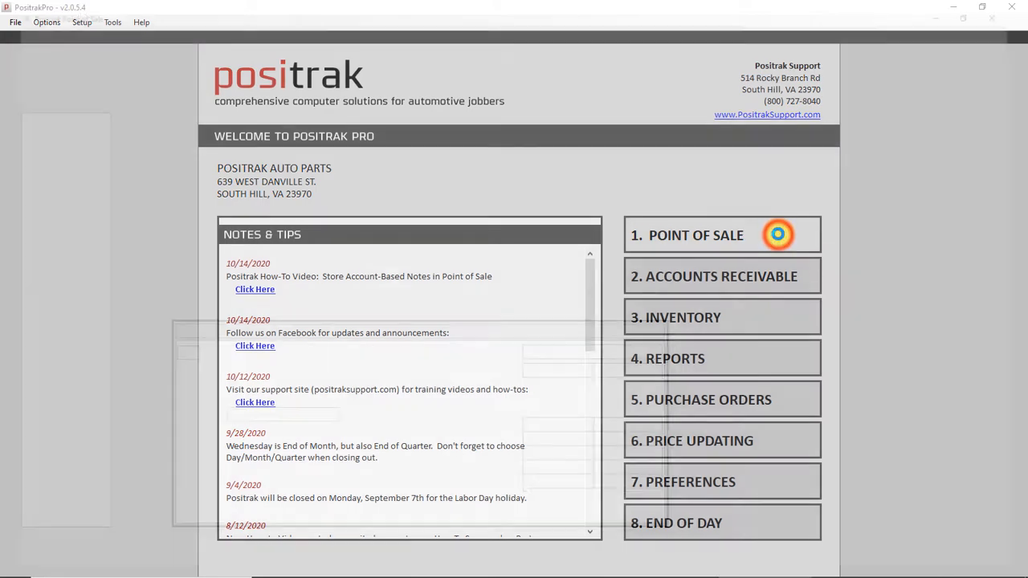
click(719, 235)
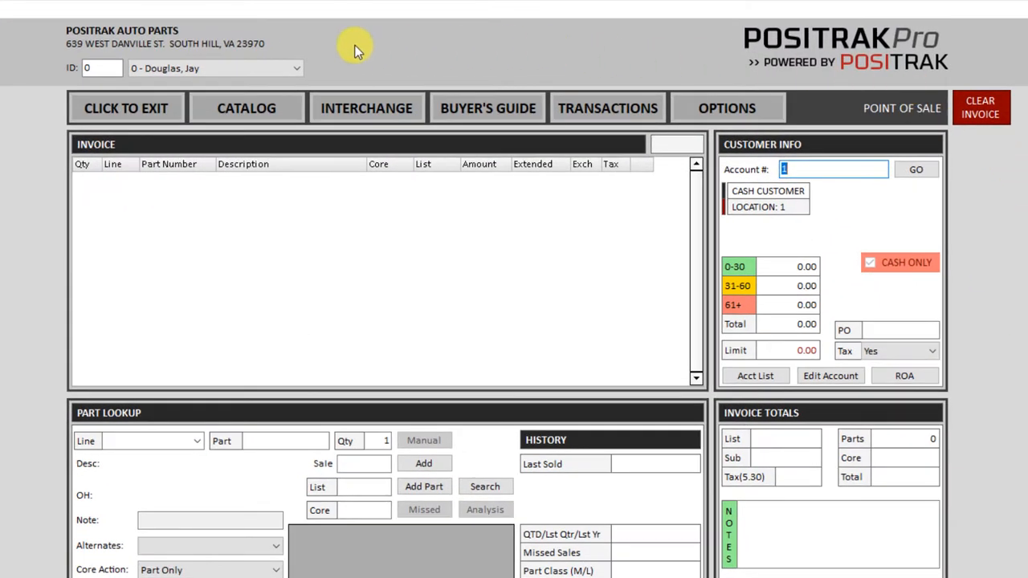
mouse_move(901, 107)
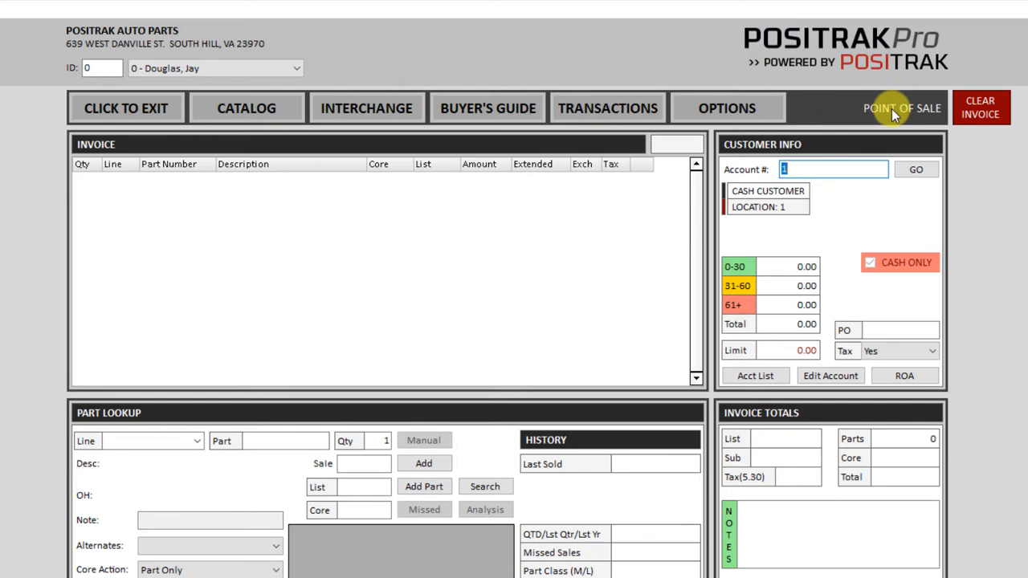
mouse_move(125, 121)
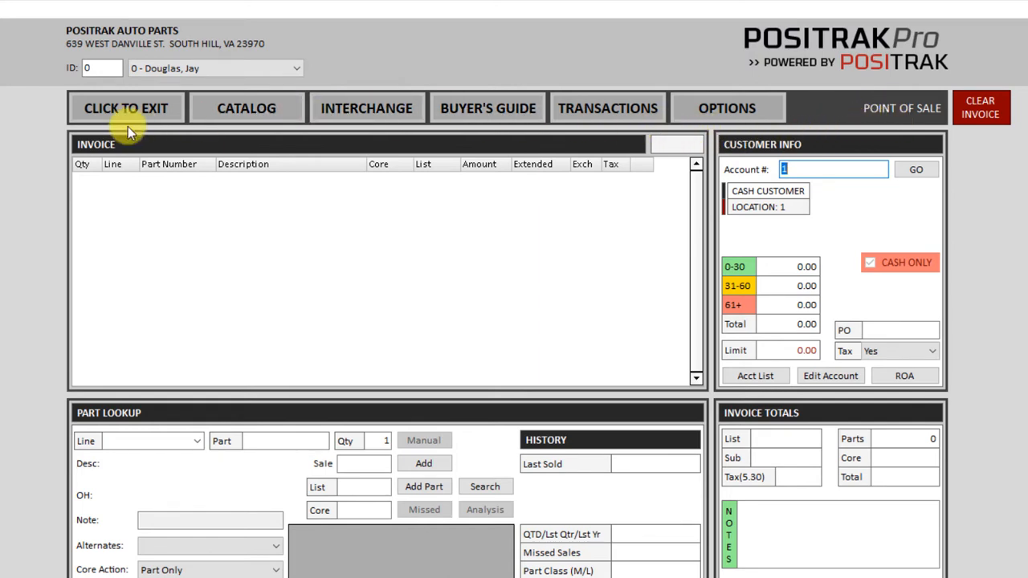
mouse_move(683, 183)
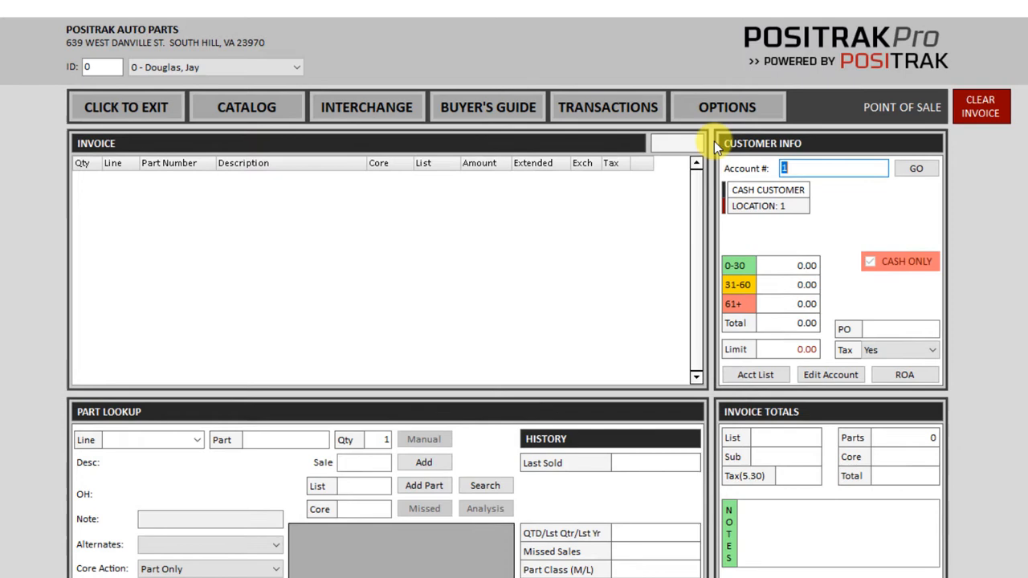
scroll(down, 3)
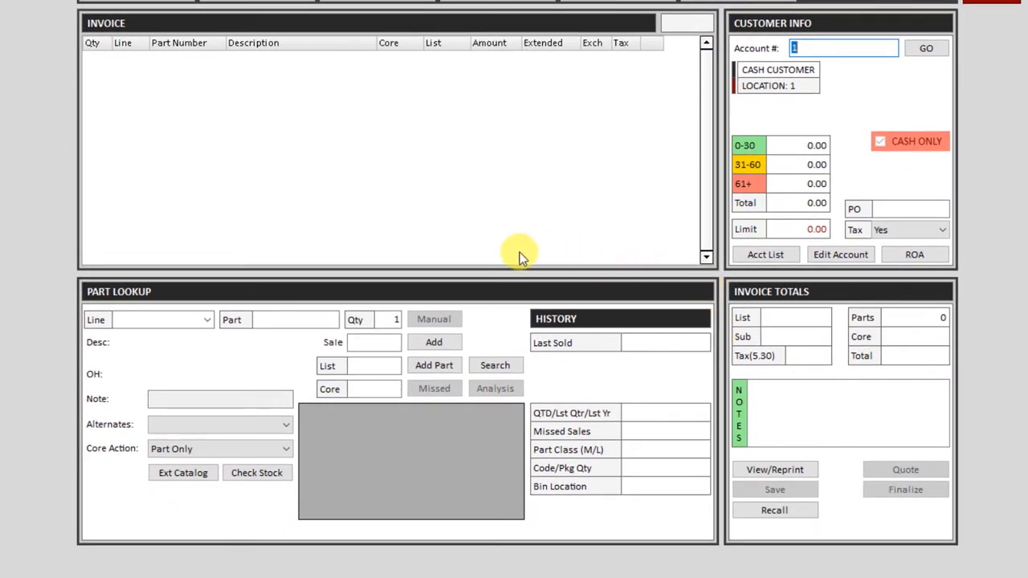
mouse_move(720, 291)
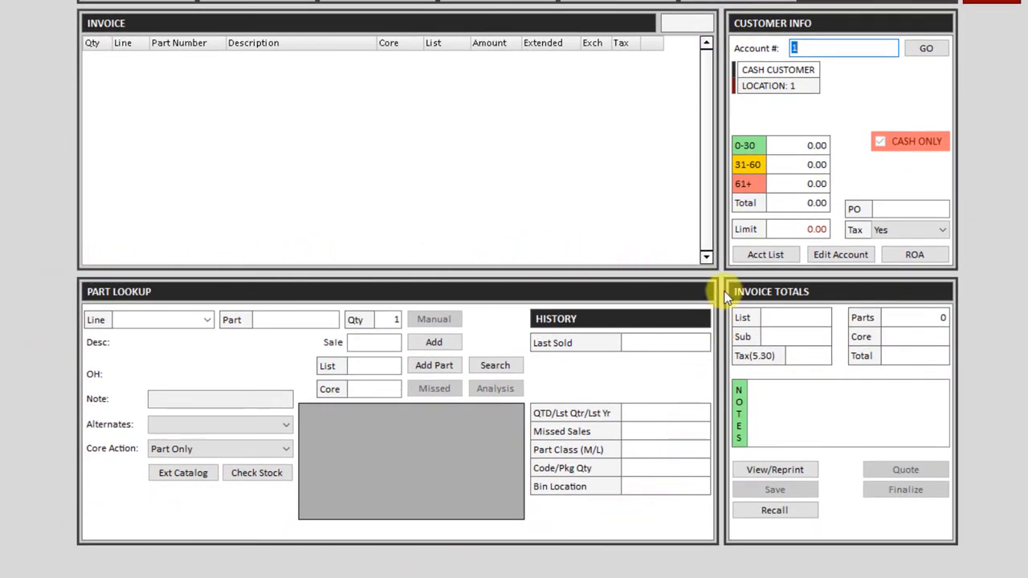
mouse_move(858, 572)
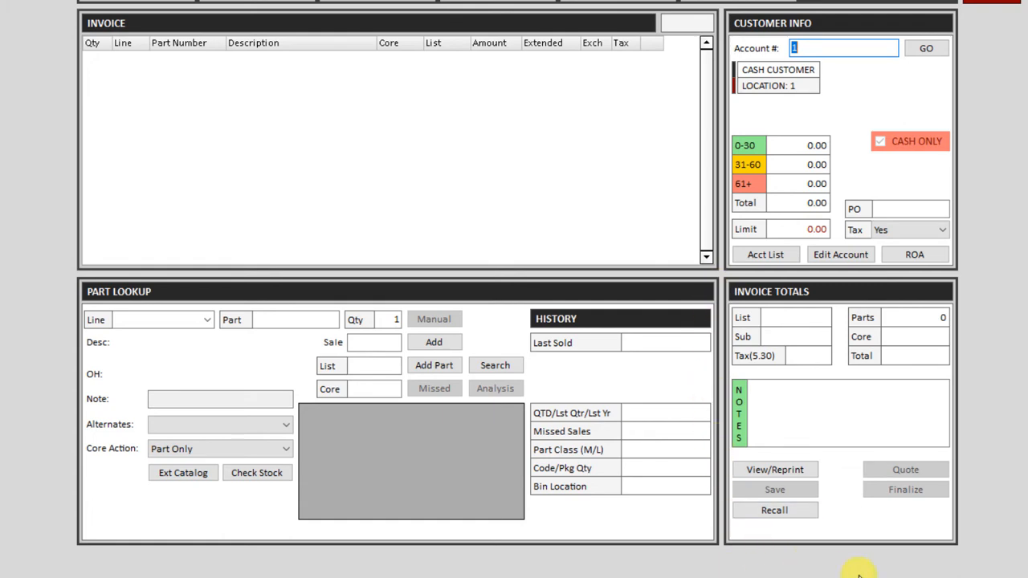
mouse_move(719, 276)
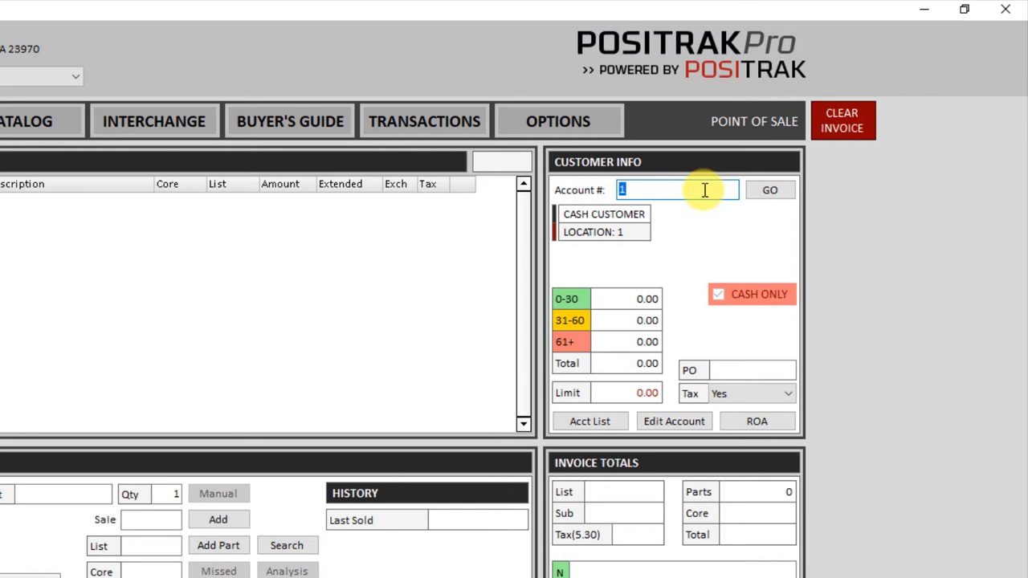
Load account 9, Baker Construction Co., onto the invoice.
text(9)
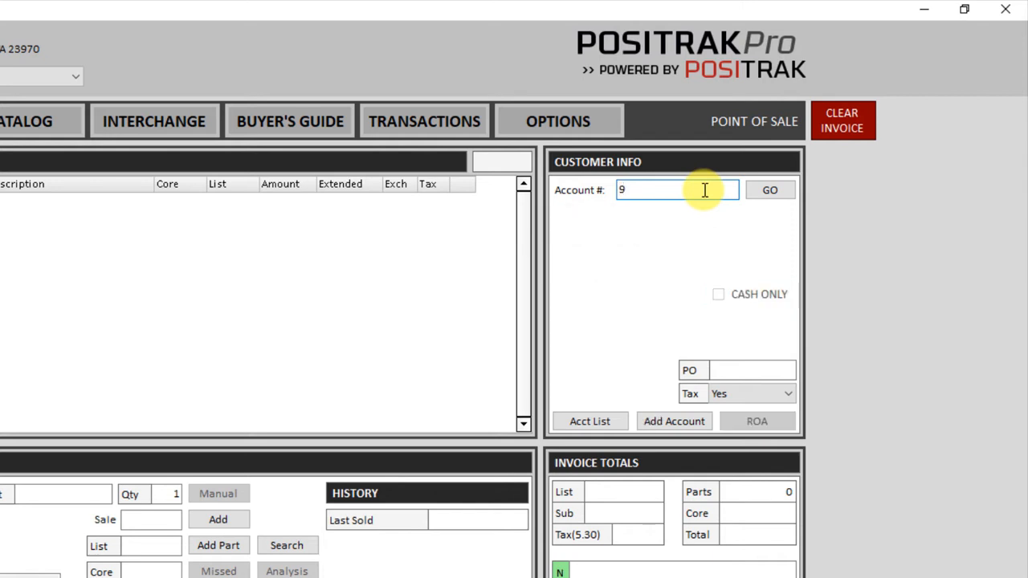
click(768, 189)
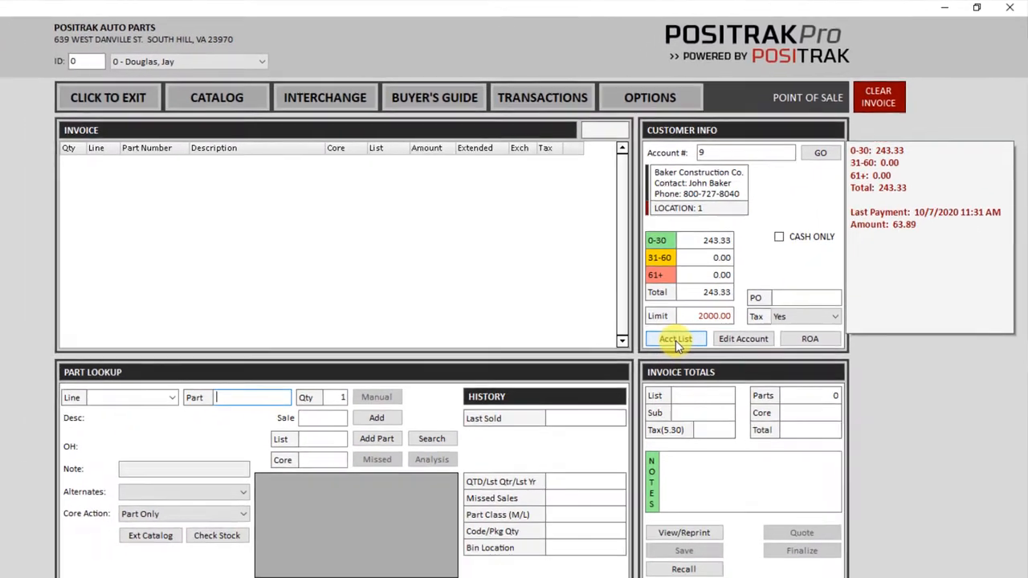
click(674, 337)
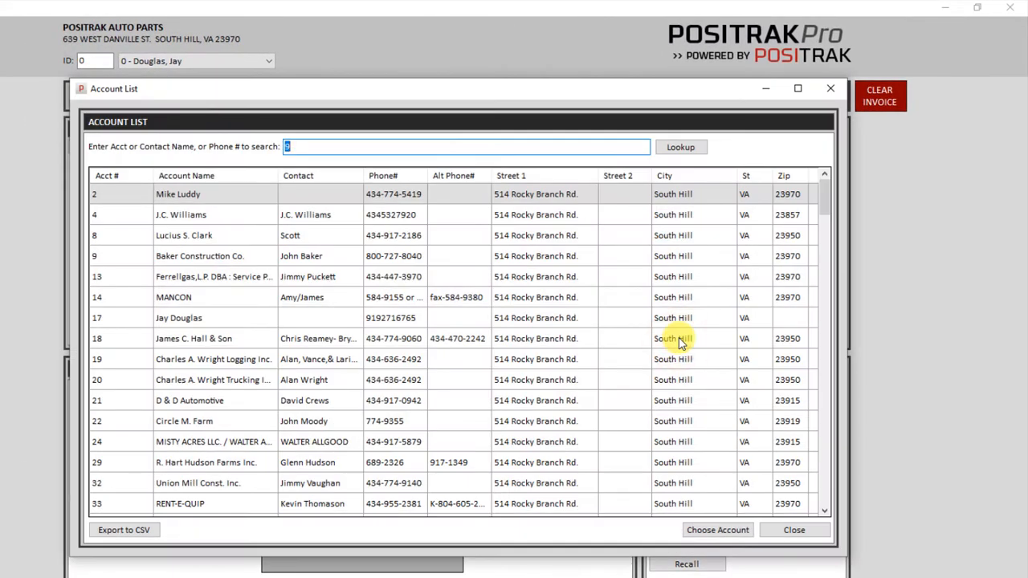
text(bak)
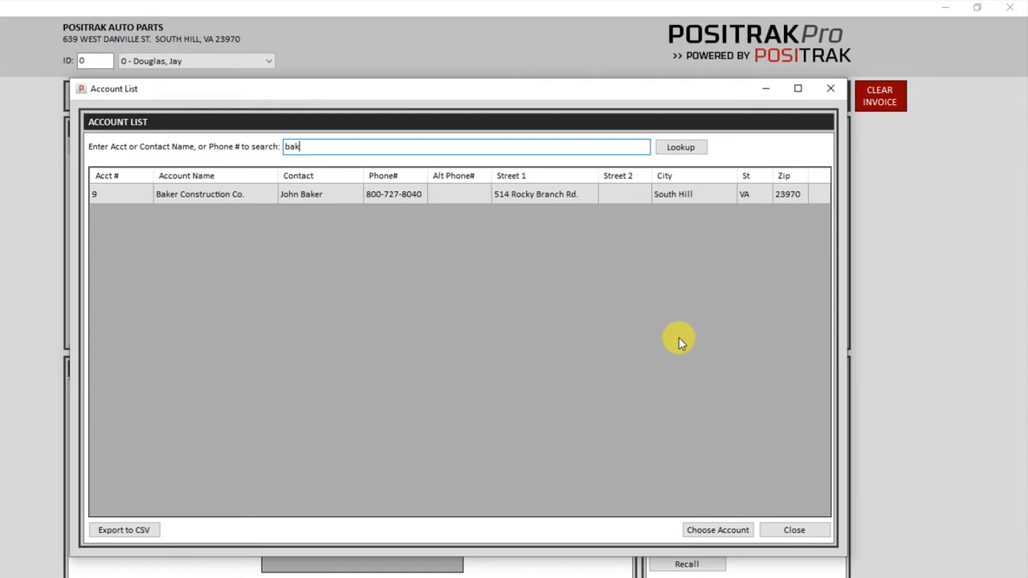
mouse_move(618, 308)
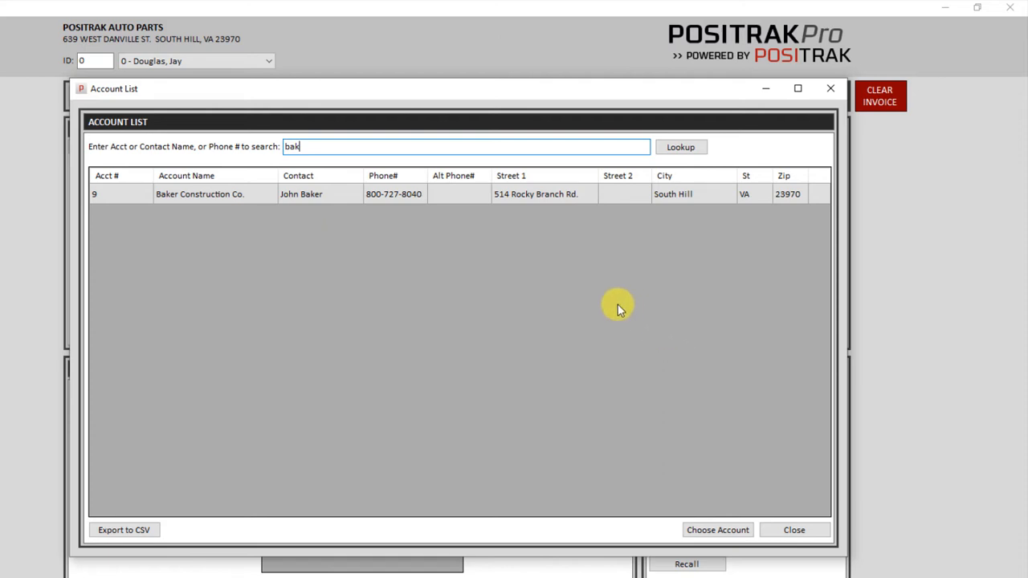
mouse_move(336, 199)
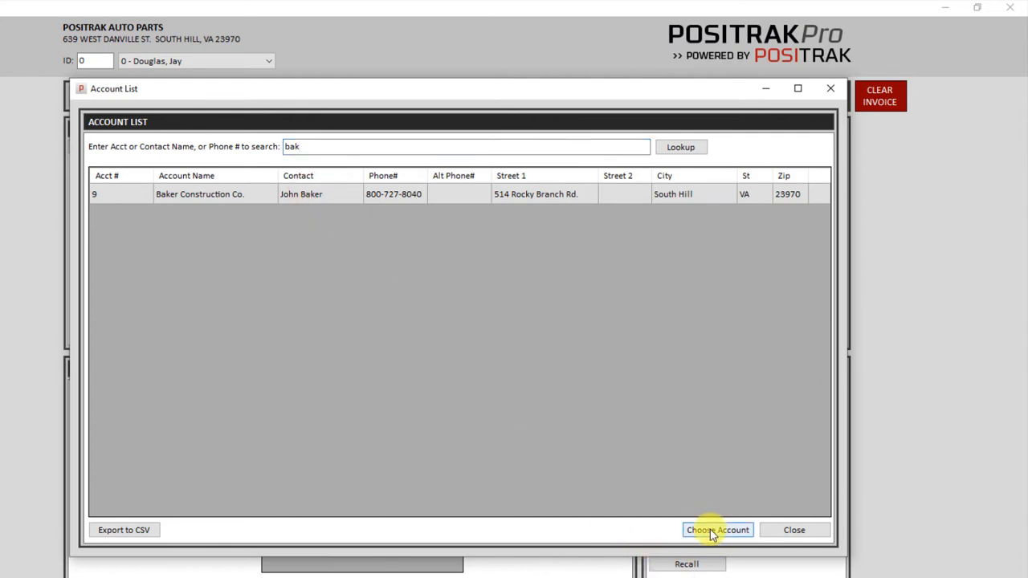
click(716, 529)
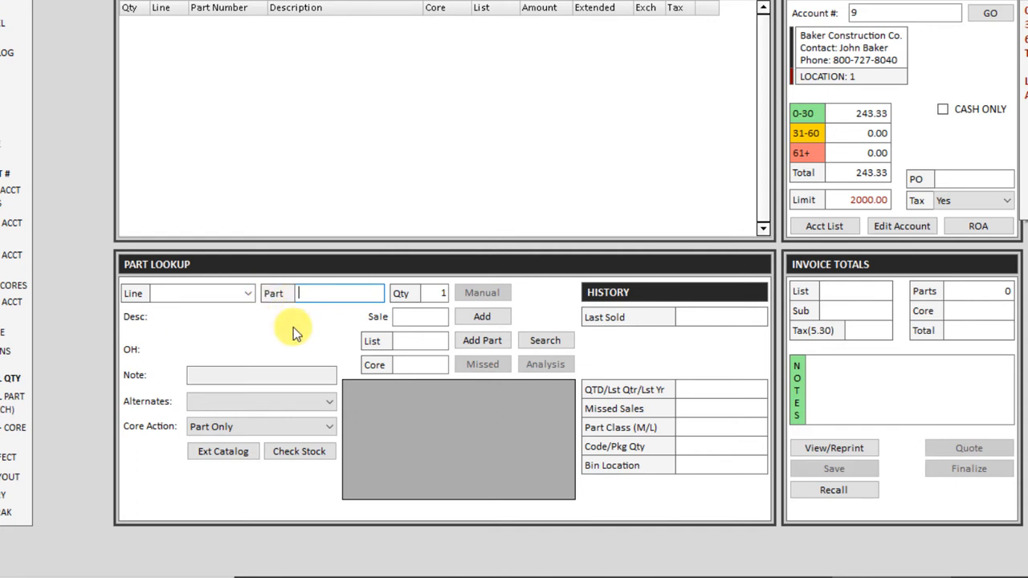
Look up part 51515 and add the WIX filter at 7.39 to the invoice.
text(51515)
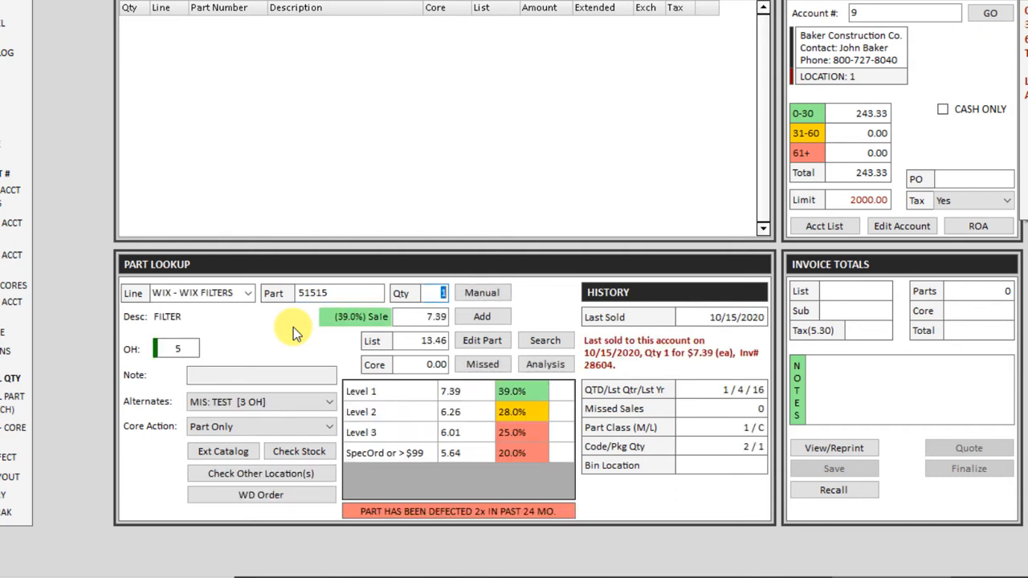
mouse_move(453, 321)
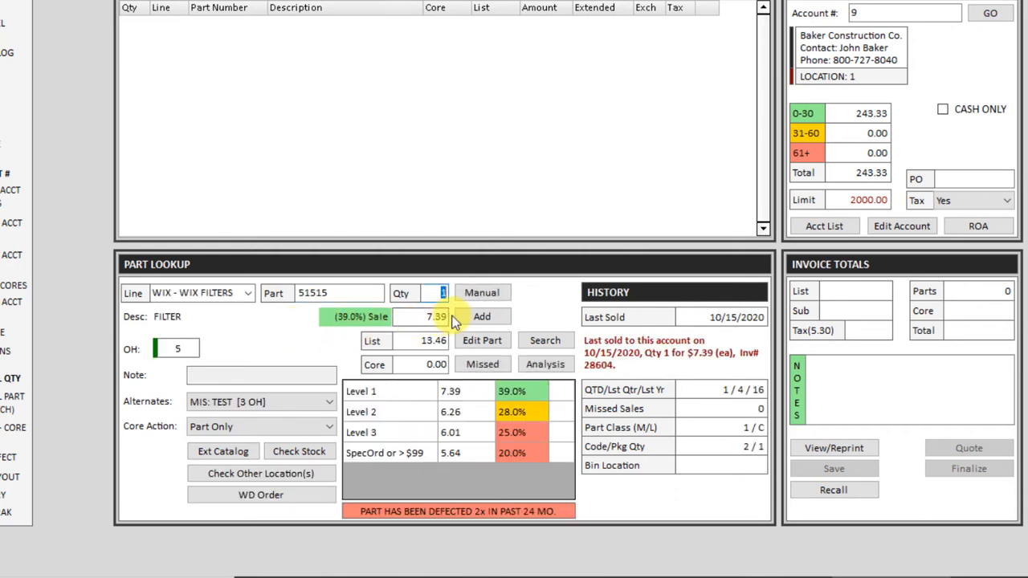
mouse_move(522, 237)
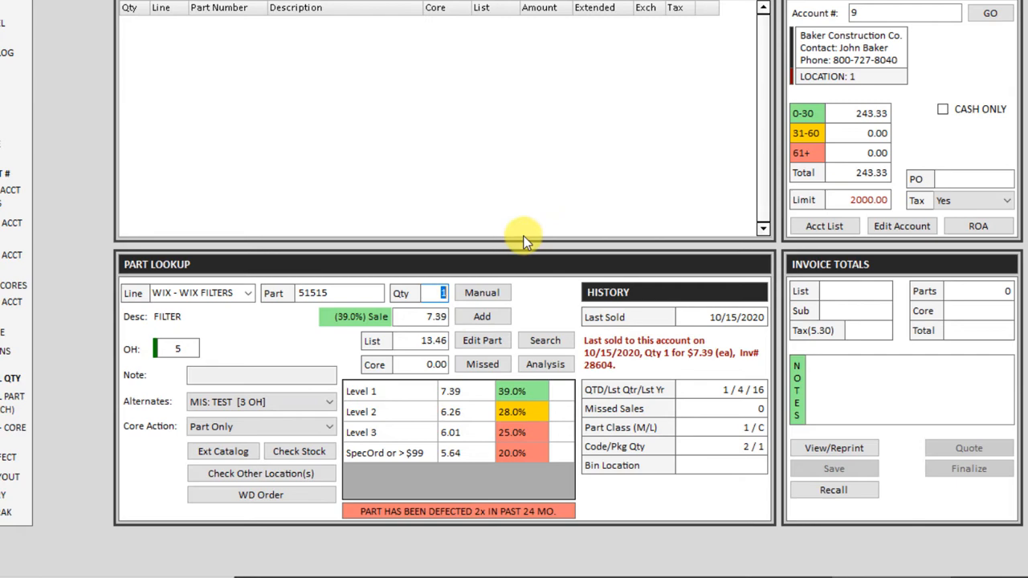
mouse_move(492, 231)
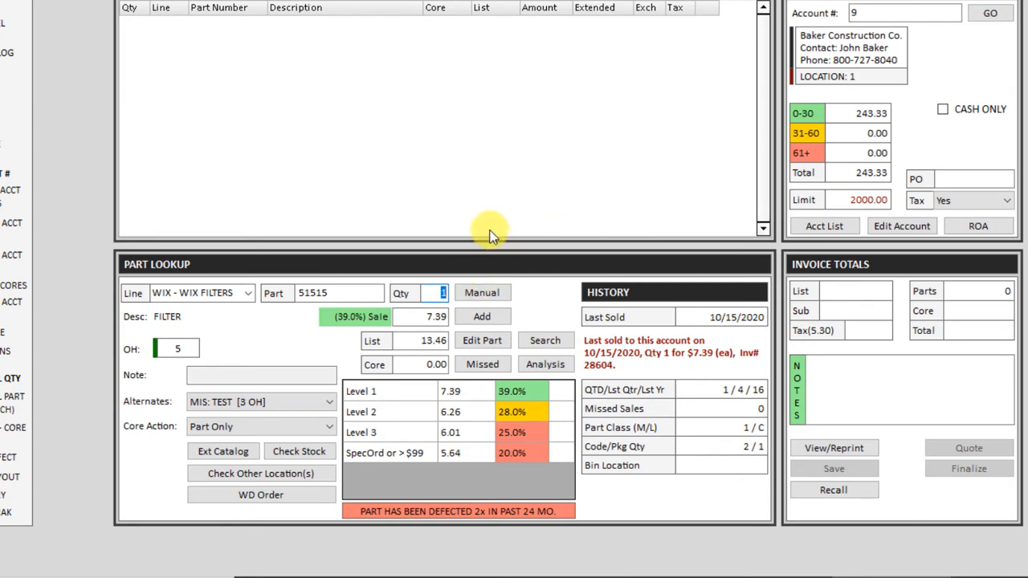
click(481, 314)
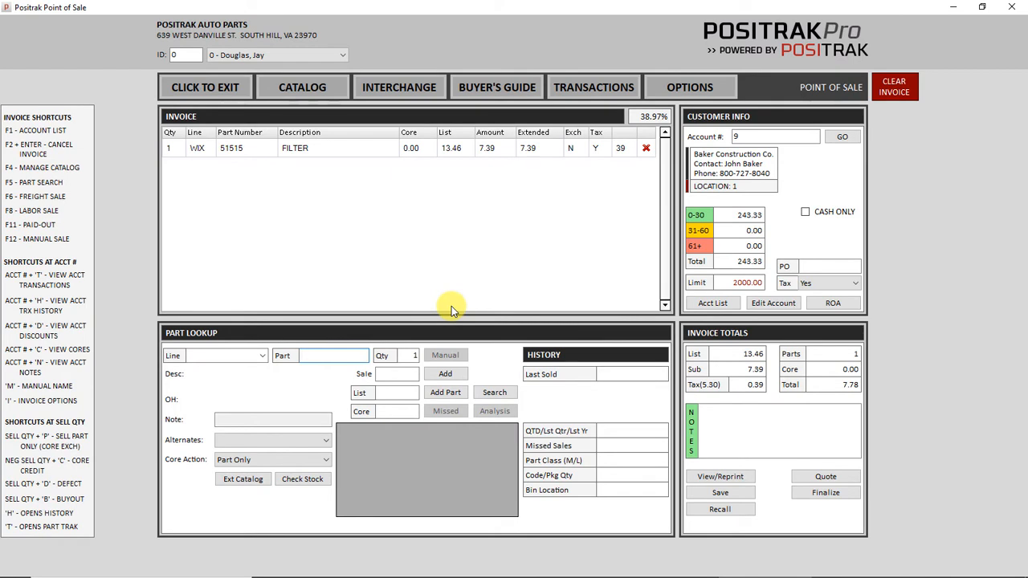
Look up 3116 and add the ANCO 31-16 wiper blade to the invoice.
text(3116)
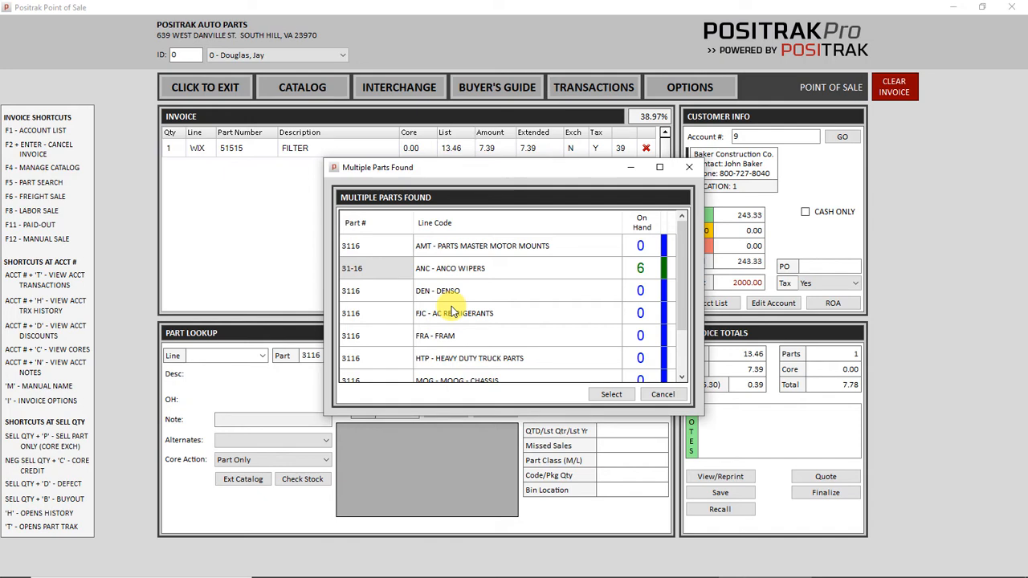
mouse_move(443, 290)
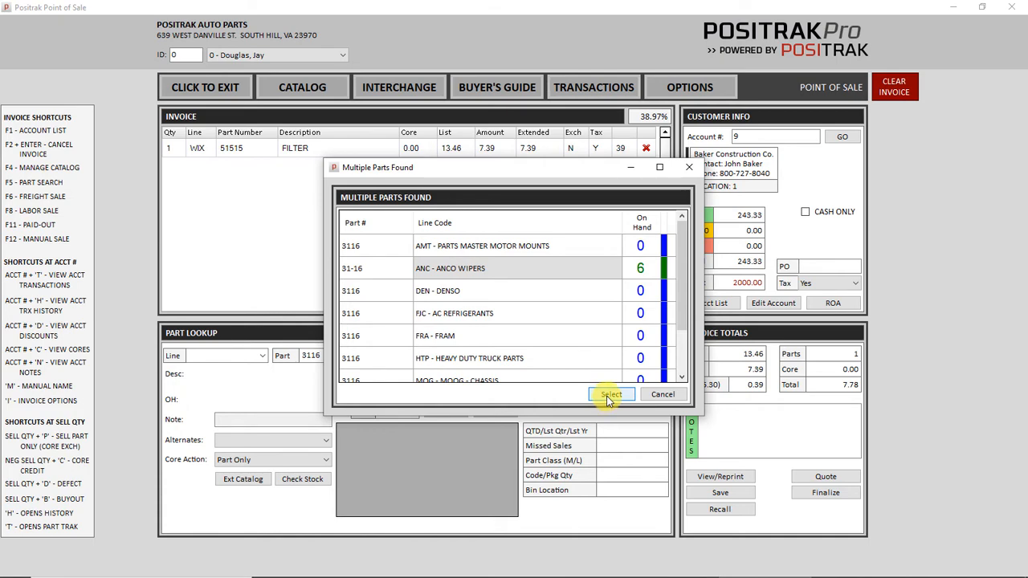
click(610, 395)
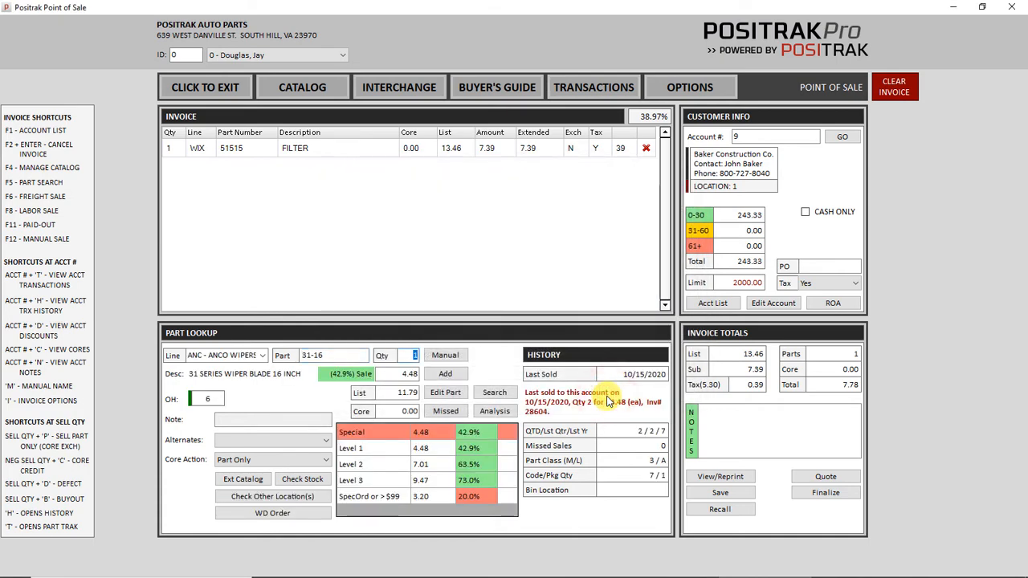
click(445, 372)
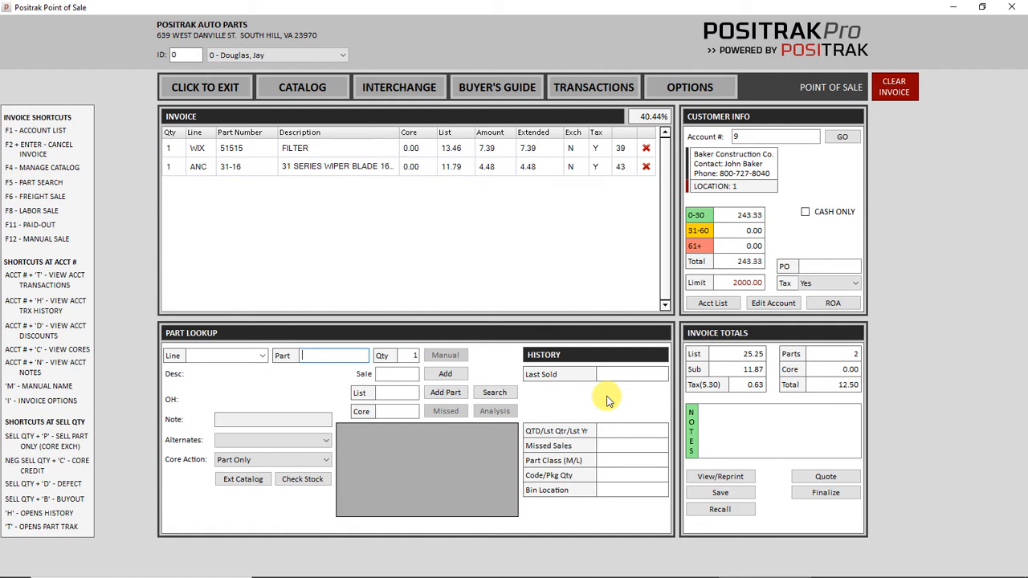
Add a quart of Havoline 5w20 oil from the Multiple Parts Found matches.
text(Sw)
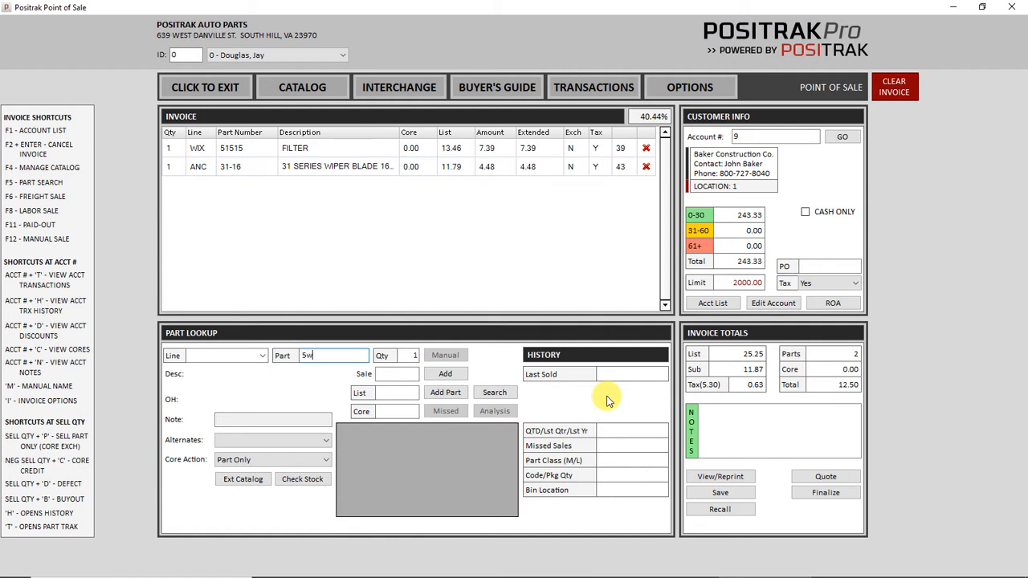
click(494, 392)
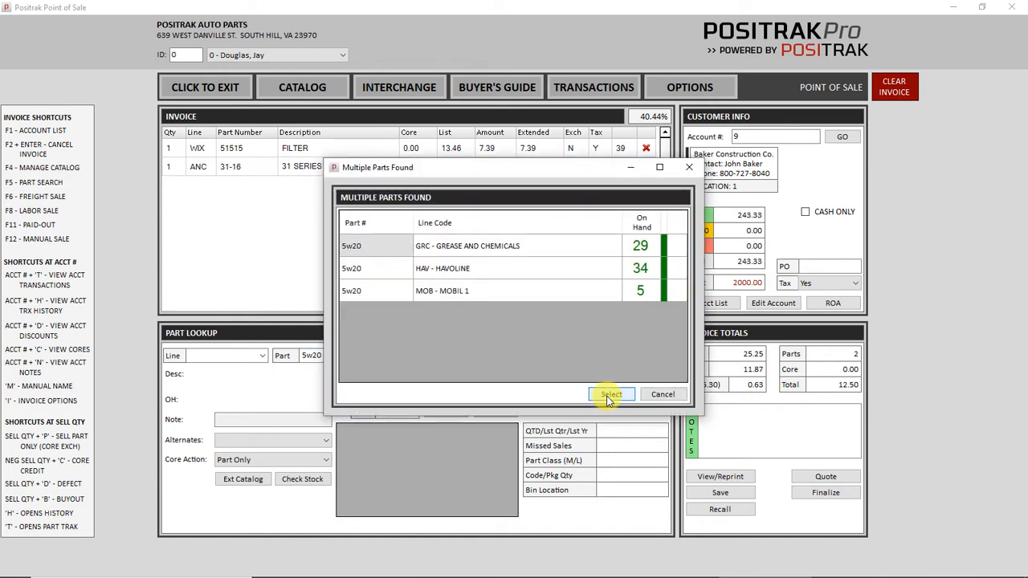
click(611, 393)
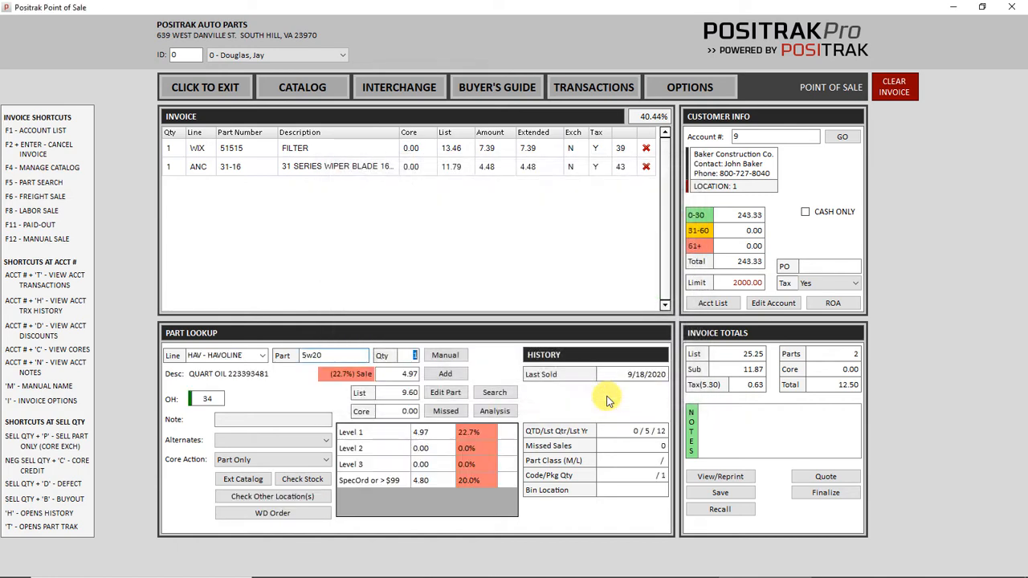
click(445, 373)
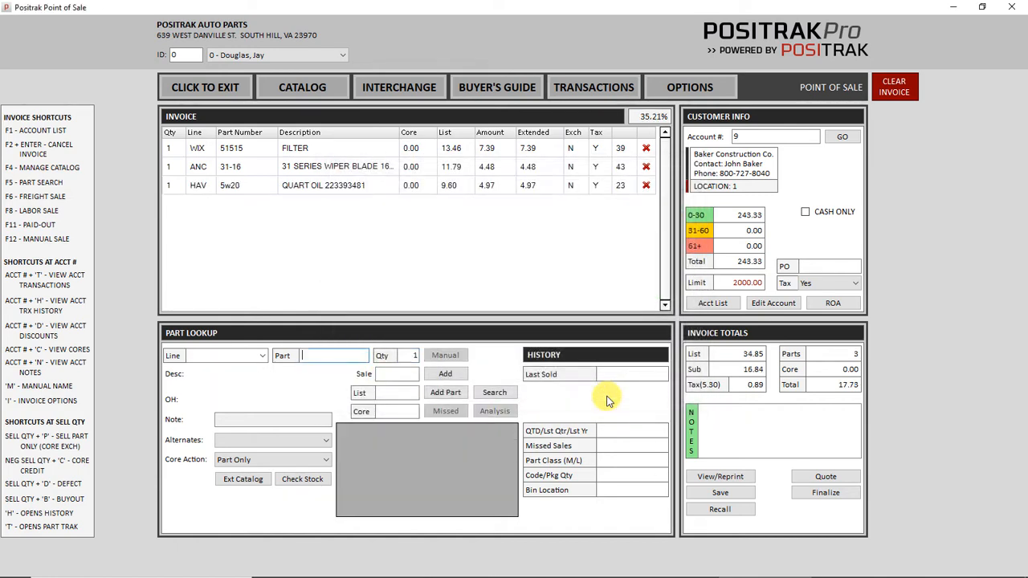
mouse_move(533, 289)
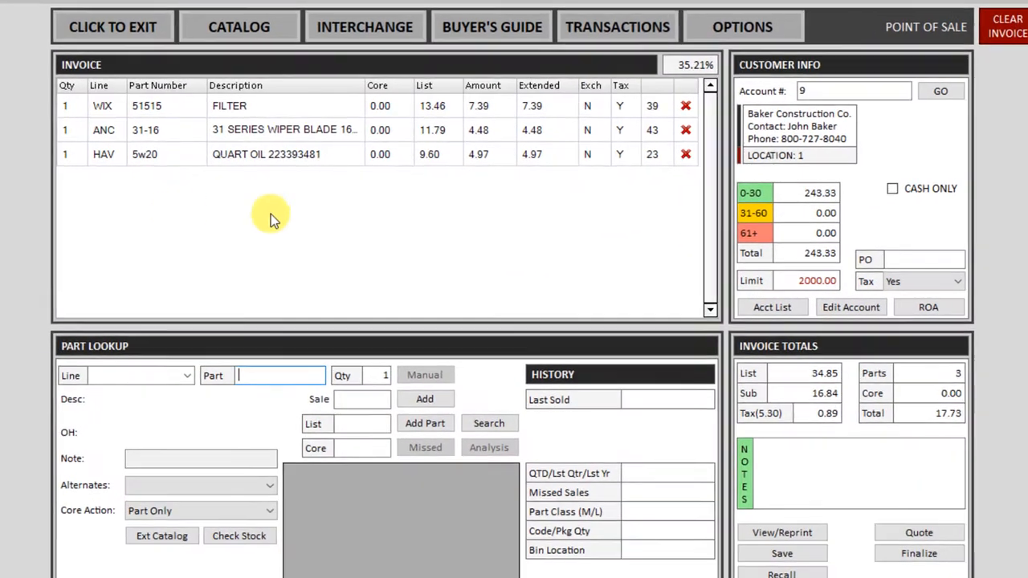
mouse_move(556, 205)
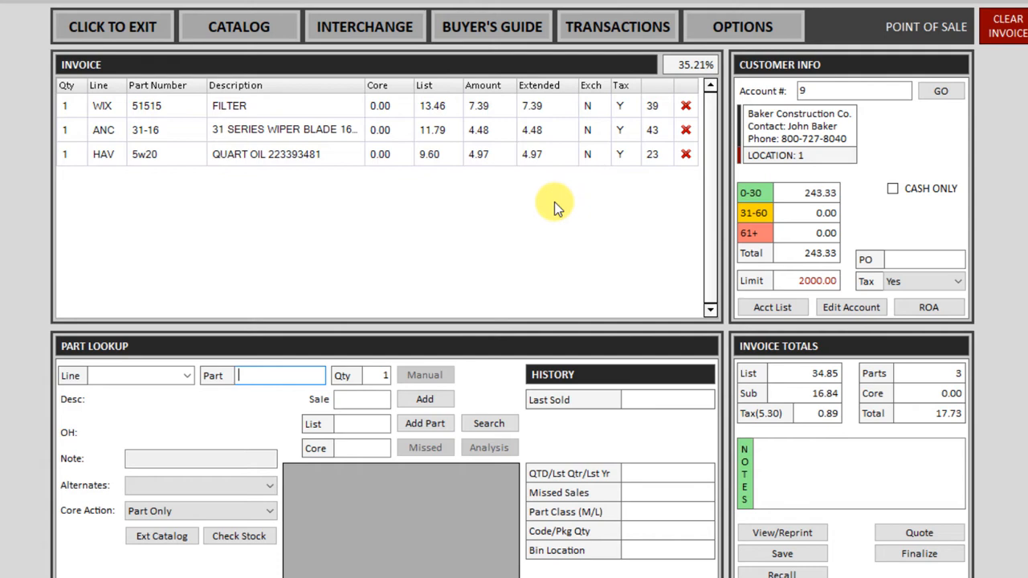
mouse_move(562, 200)
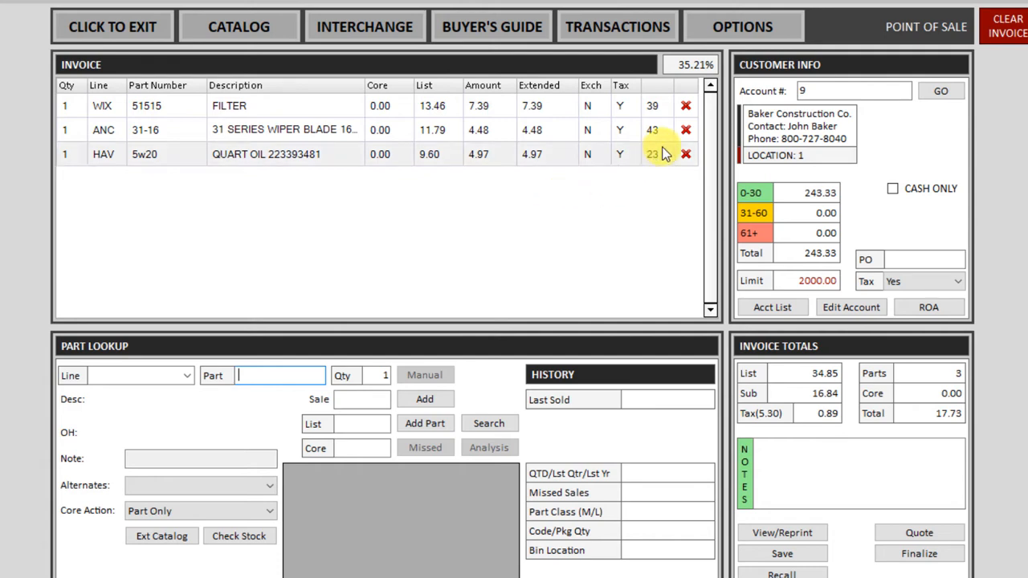
Delete the ANCO 31-16 wiper blade line from the invoice.
click(686, 128)
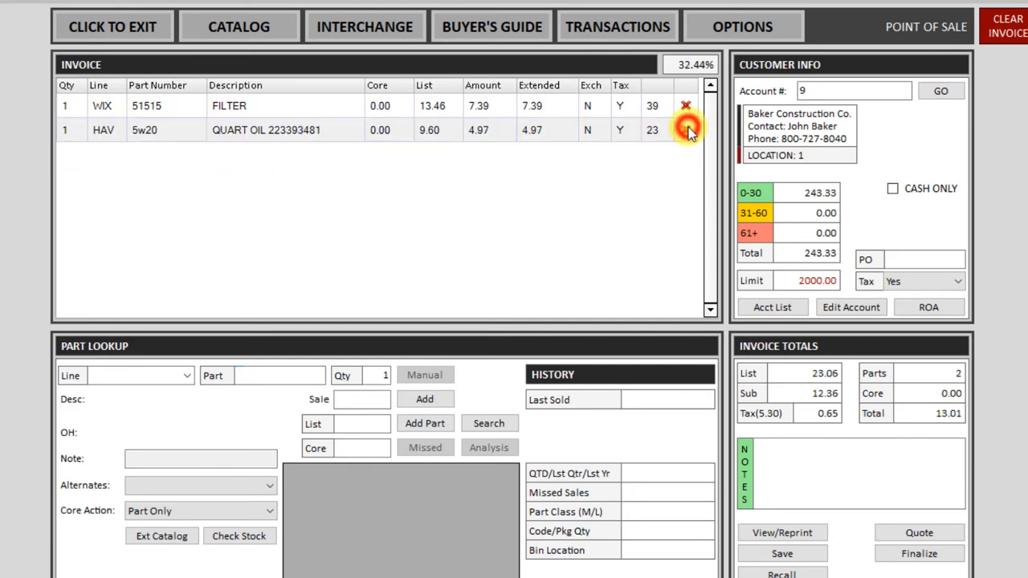
mouse_move(424, 205)
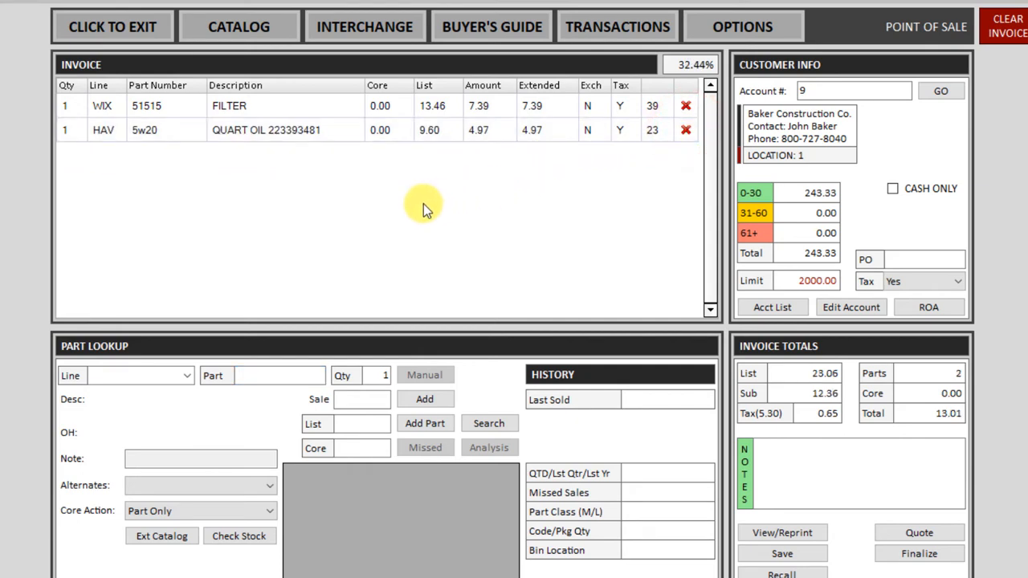
mouse_move(377, 199)
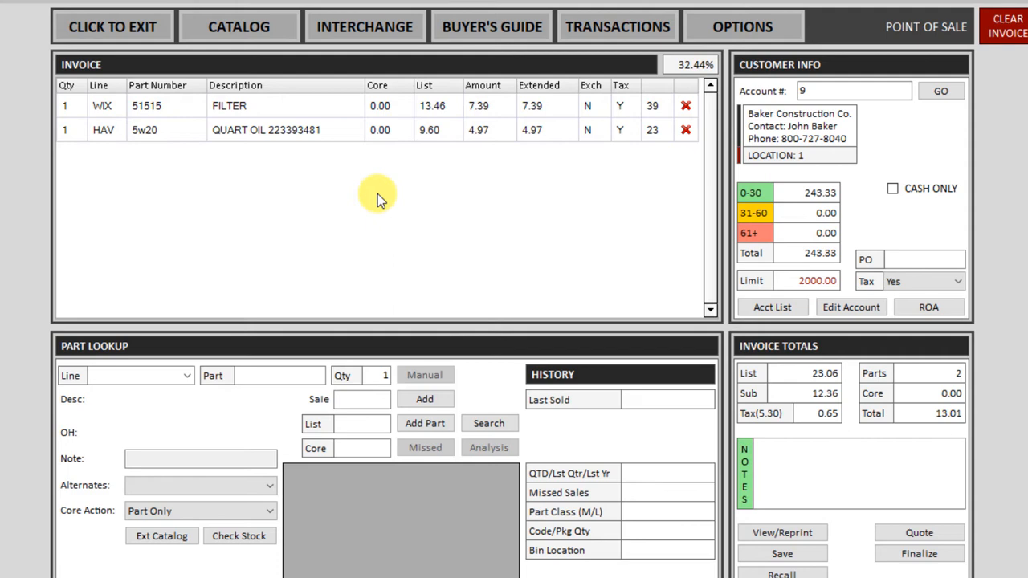
mouse_move(350, 153)
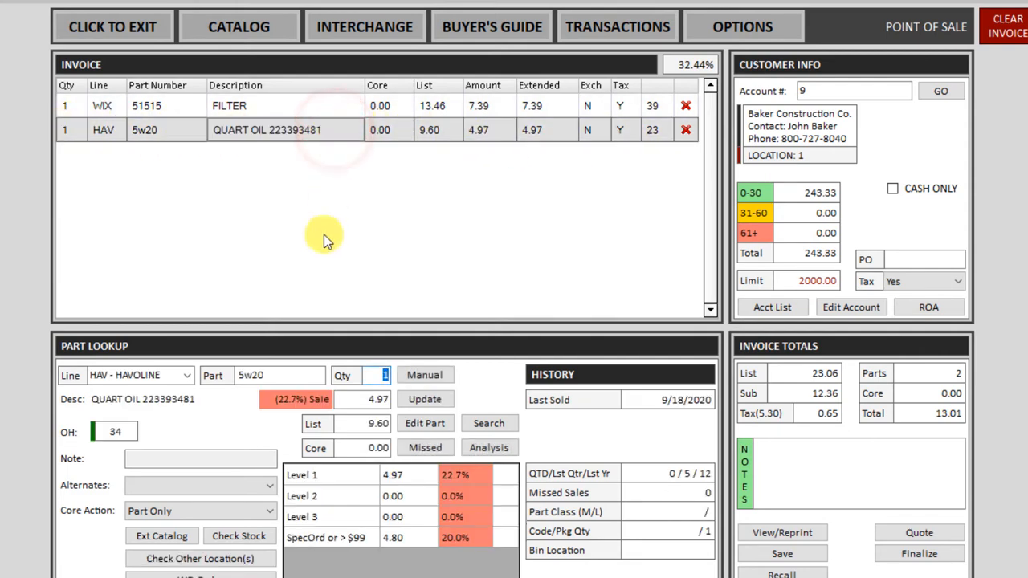
mouse_move(437, 314)
text(4)
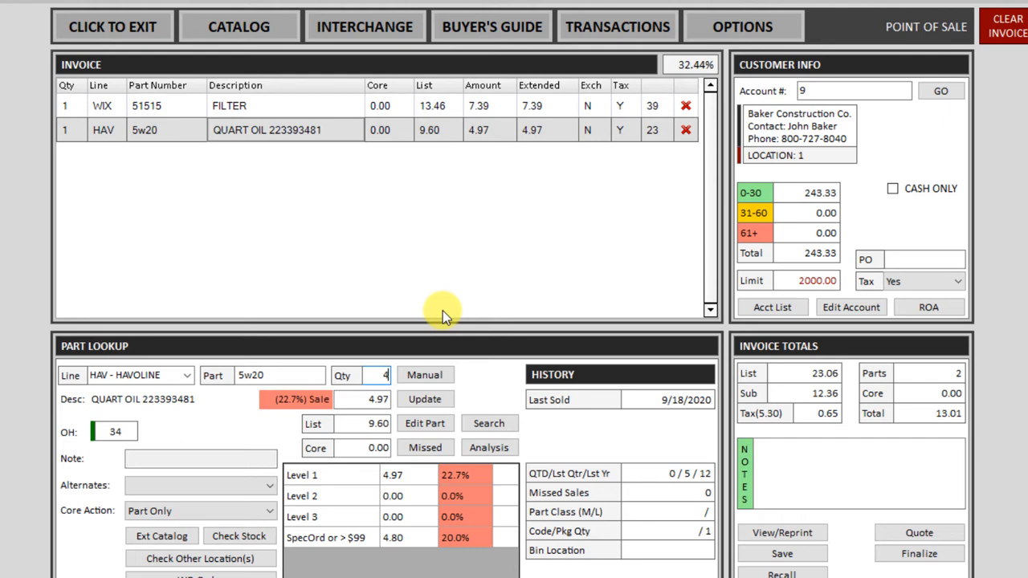
Update the Havoline 5w20 quart oil line to quantity 4, extended at 19.88.
click(424, 398)
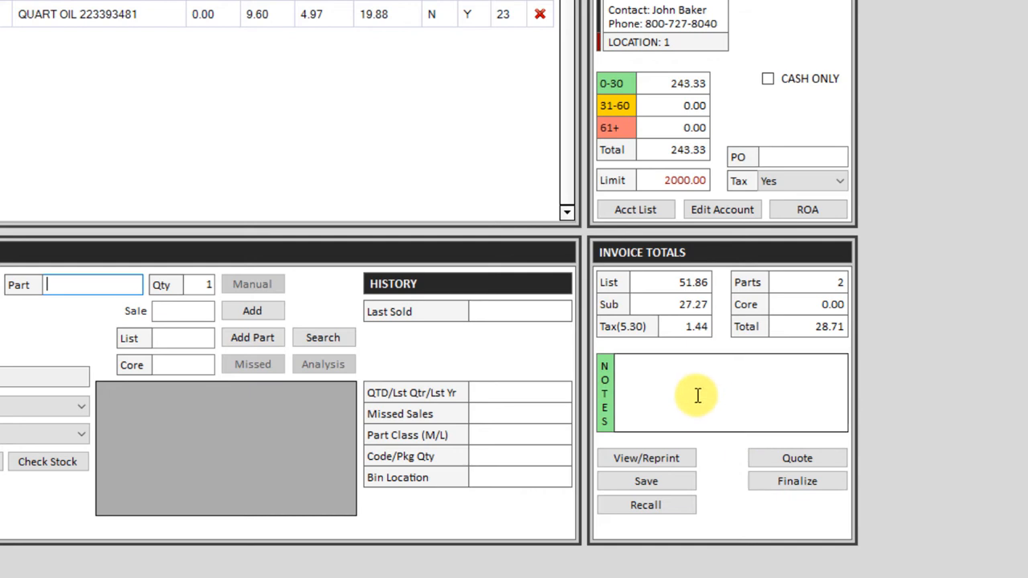
Enter the invoice note 2014 HONDA ACCORD in the Notes box.
click(723, 393)
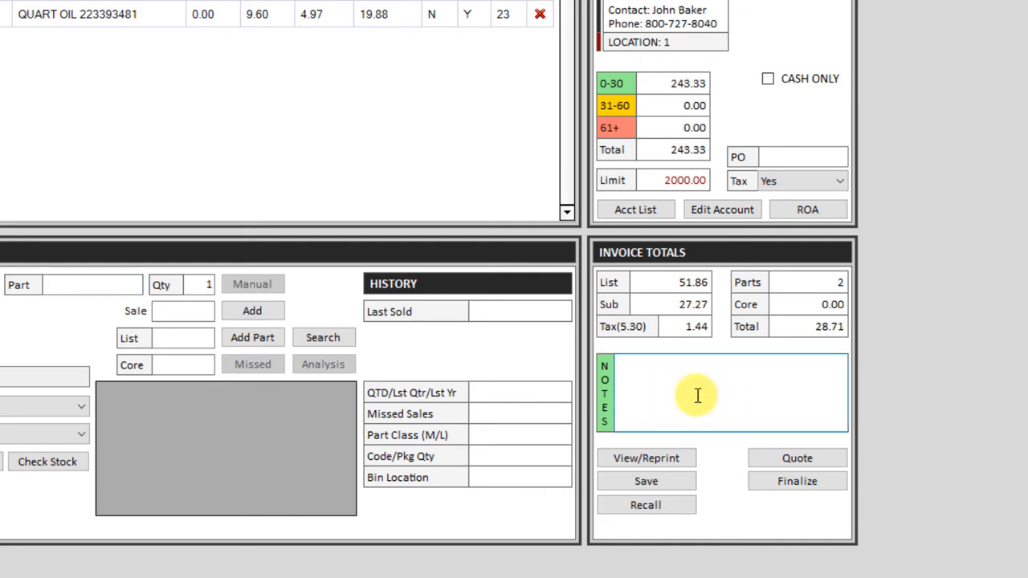
click(723, 392)
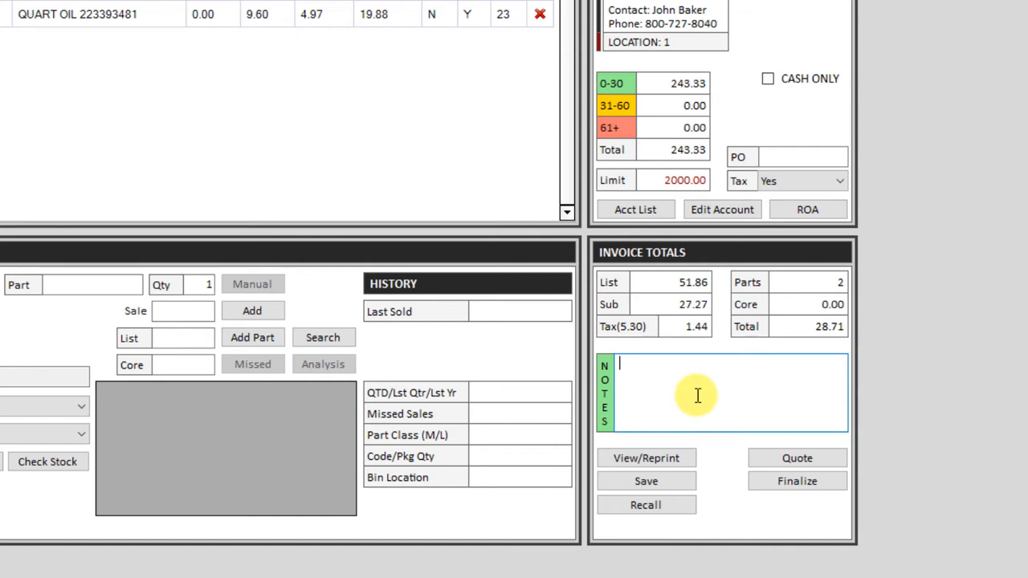
text(2014 H)
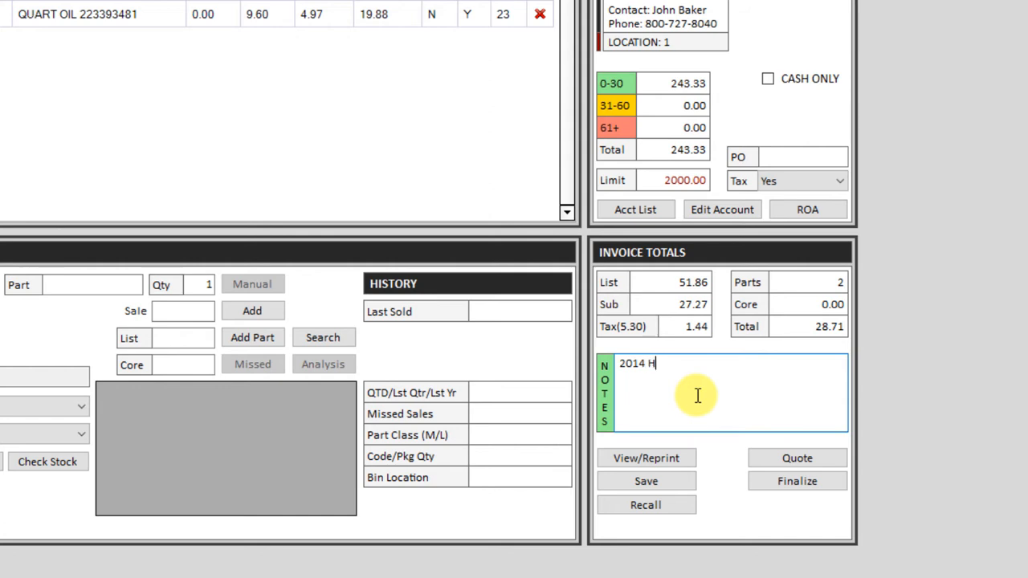
text(ONDA)
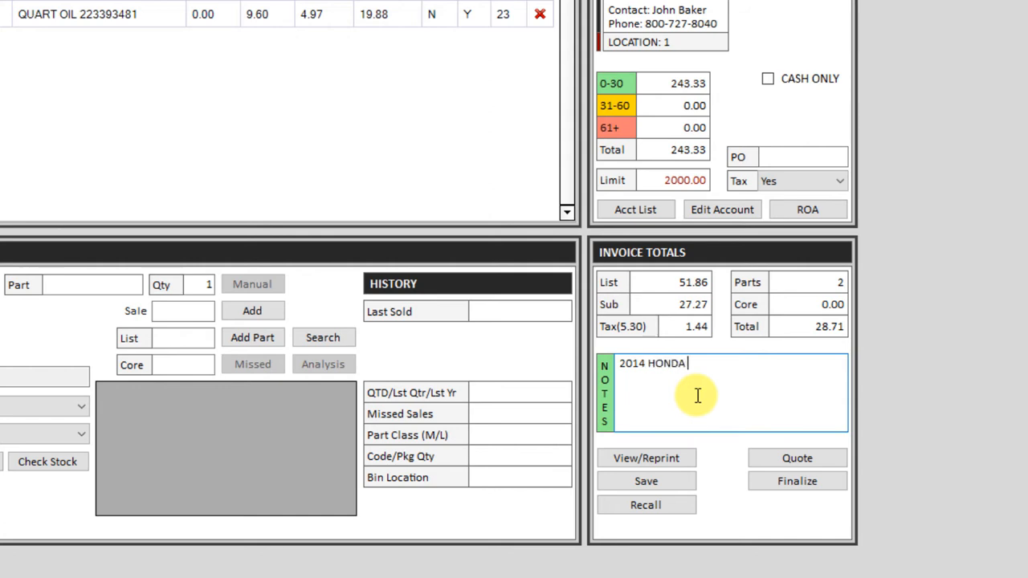
text(ACCORD)
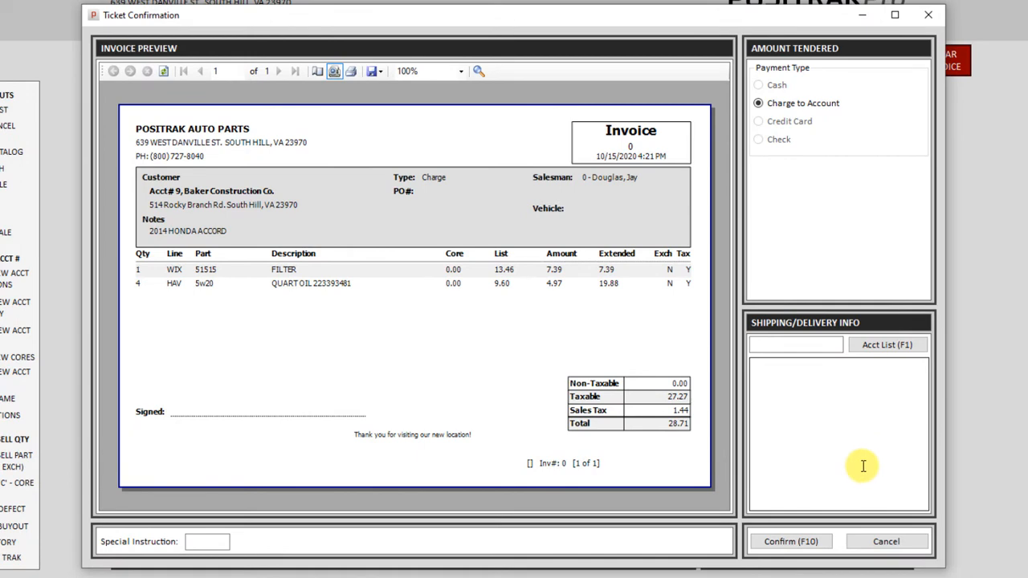
mouse_move(855, 455)
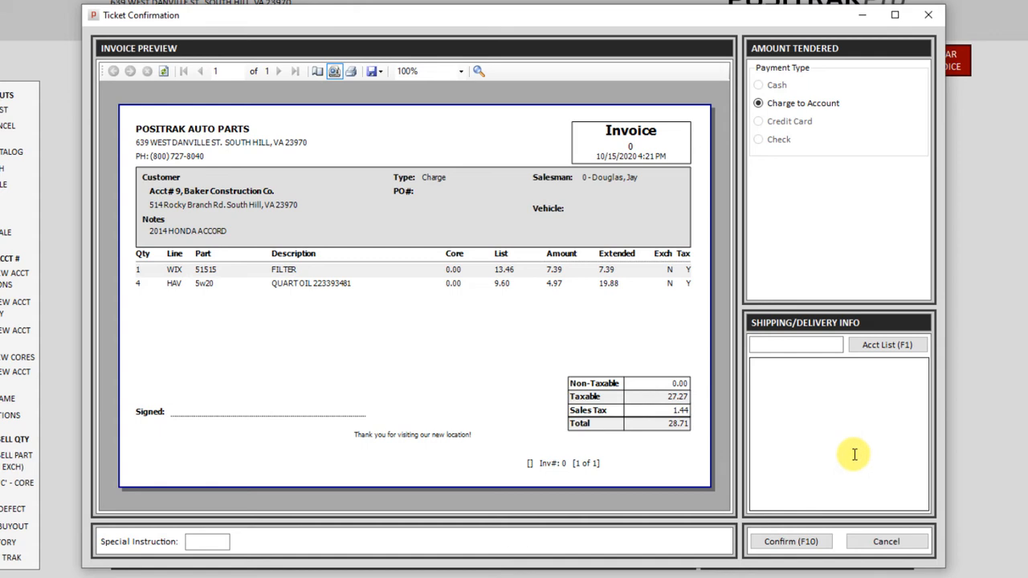
mouse_move(883, 465)
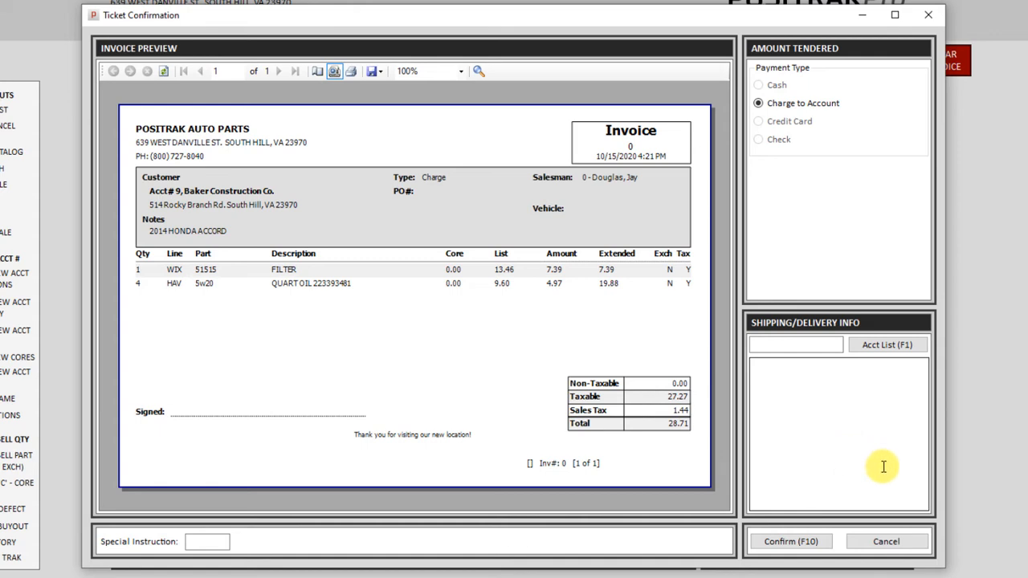
mouse_move(887, 541)
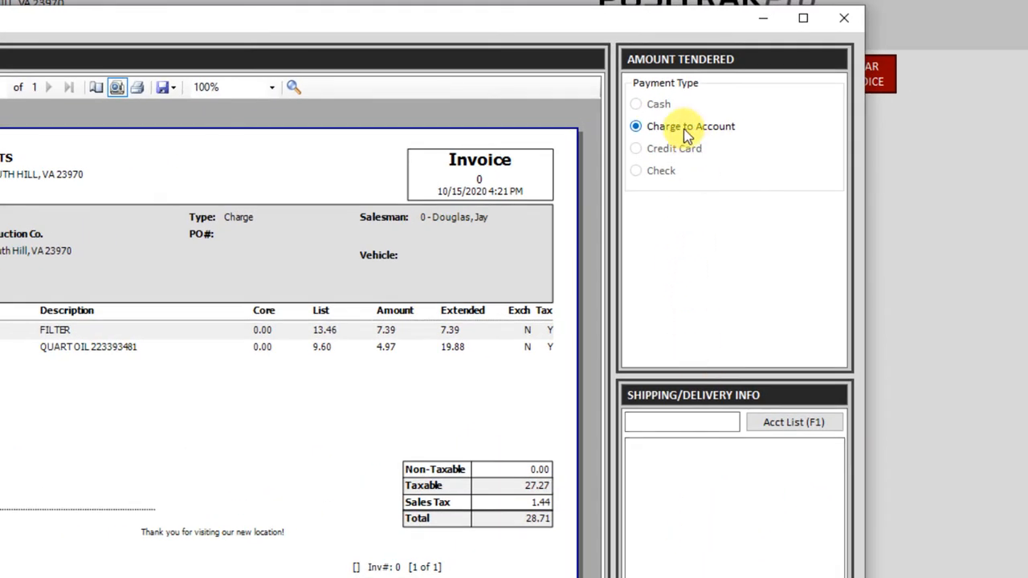
mouse_move(659, 132)
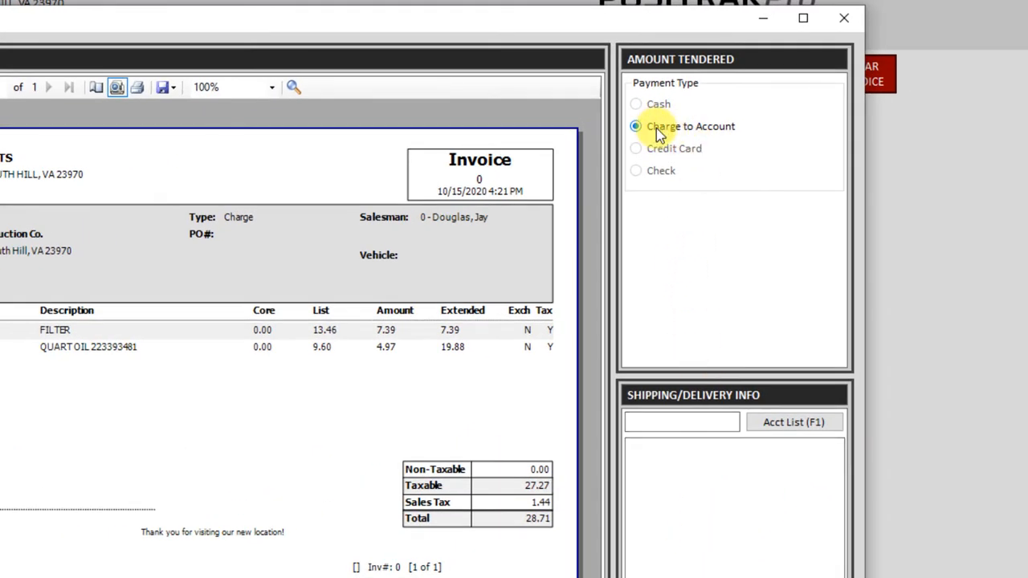
mouse_move(660, 170)
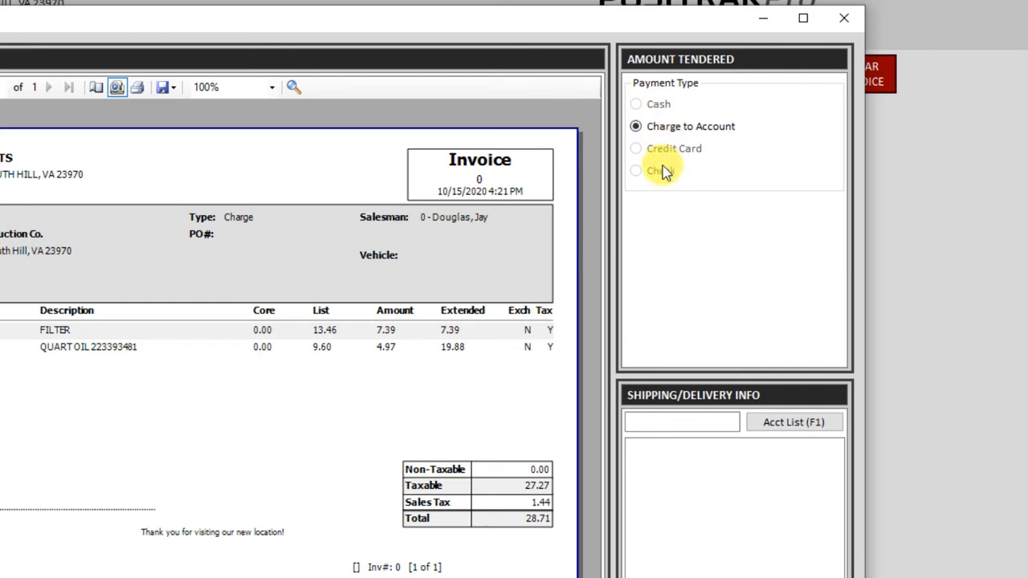
mouse_move(675, 306)
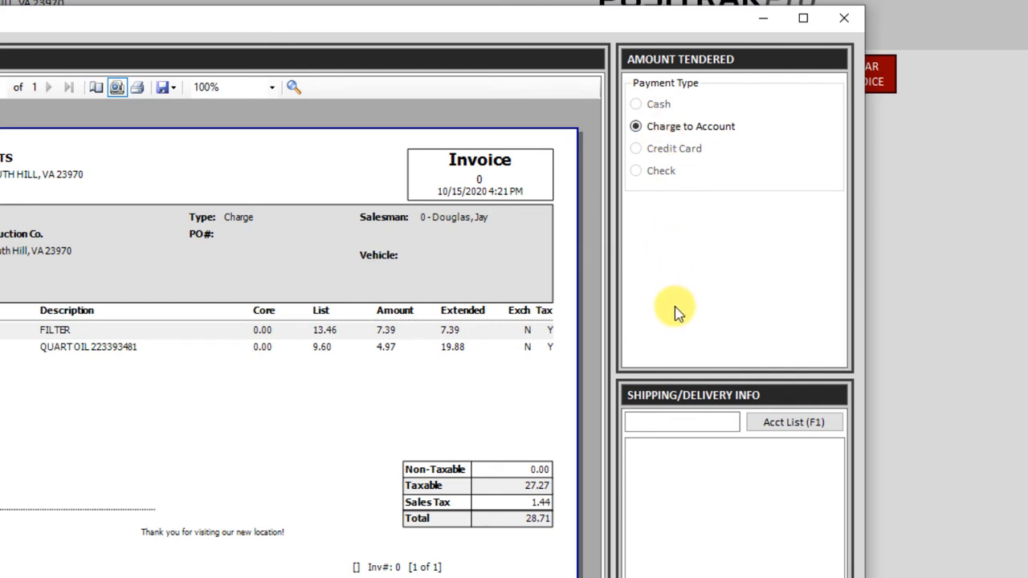
mouse_move(675, 173)
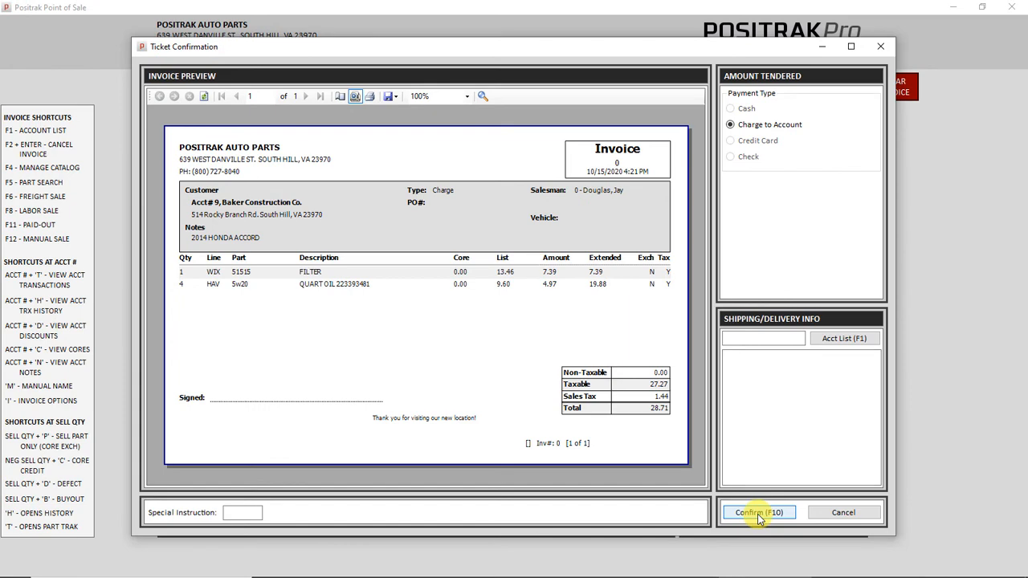
Confirm the ticket as a charge to the Baker Construction Co. account.
click(758, 512)
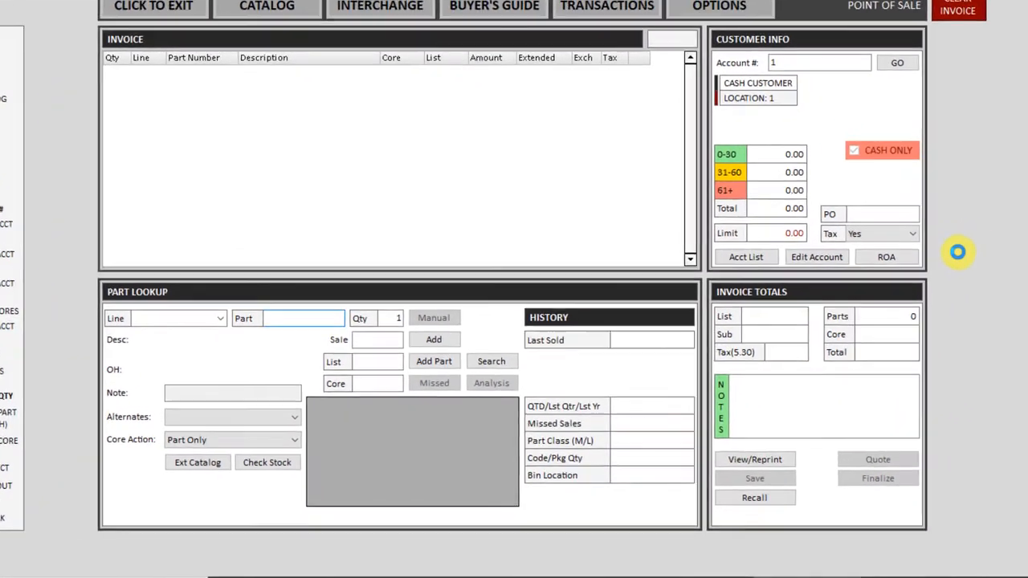
Add remanufactured starter 6485 as part only (P) at 115.31 with a 33.00 core.
click(491, 360)
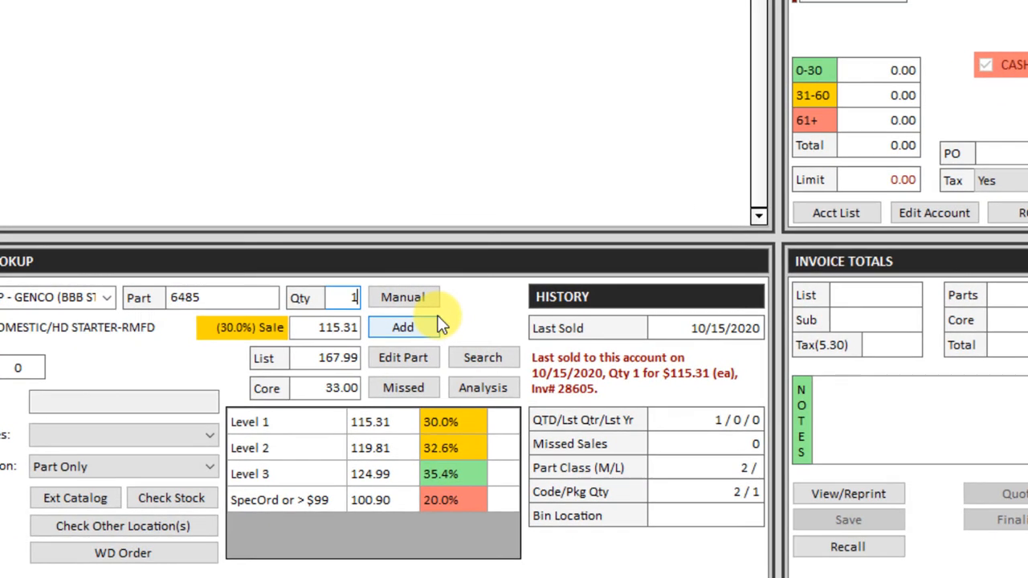
text(P)
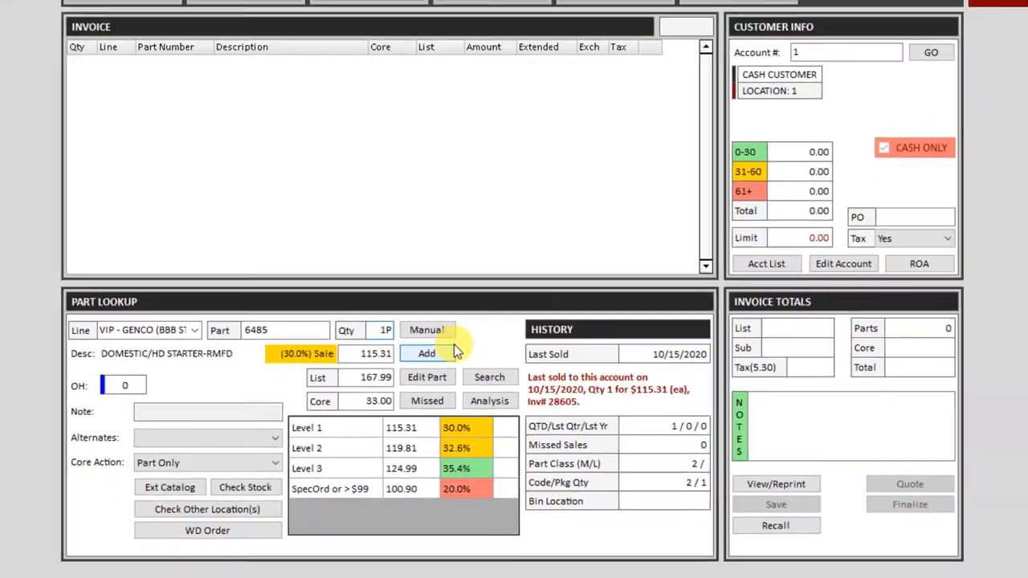
click(427, 353)
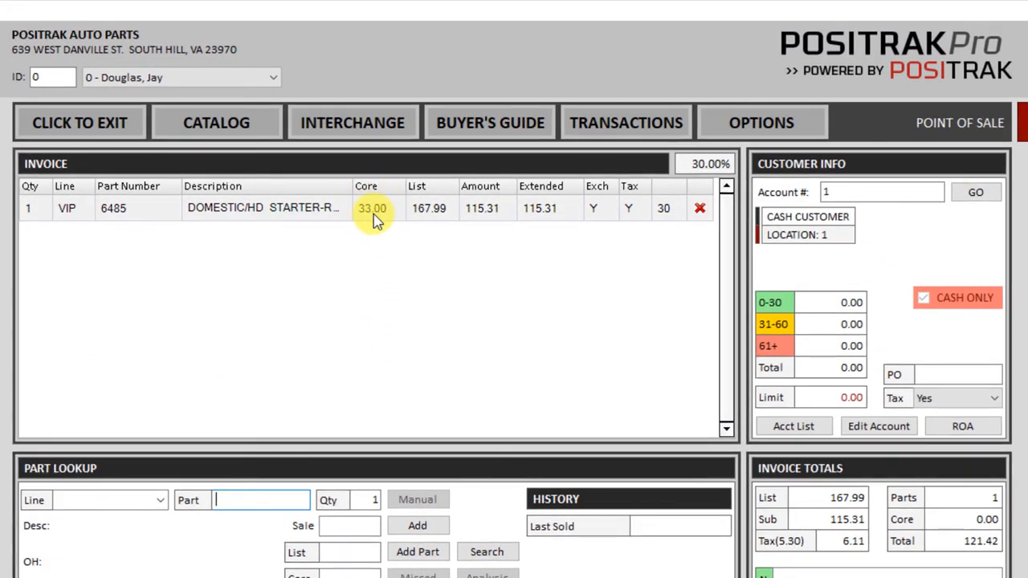
mouse_move(593, 208)
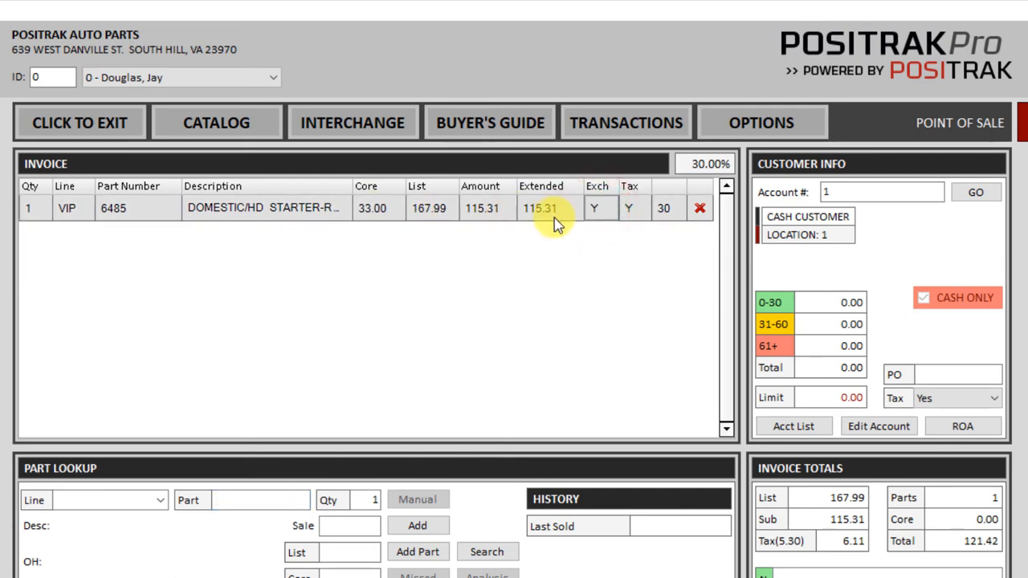
mouse_move(655, 318)
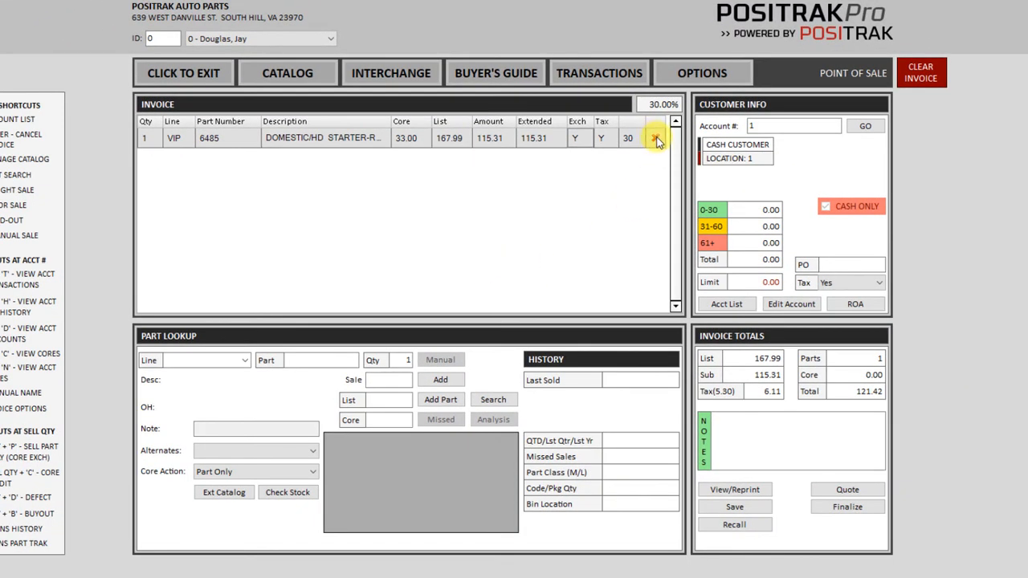
Delete the starter line and re-add VIP Genco 6485 without core exchange at 148.31.
click(655, 138)
text(6485)
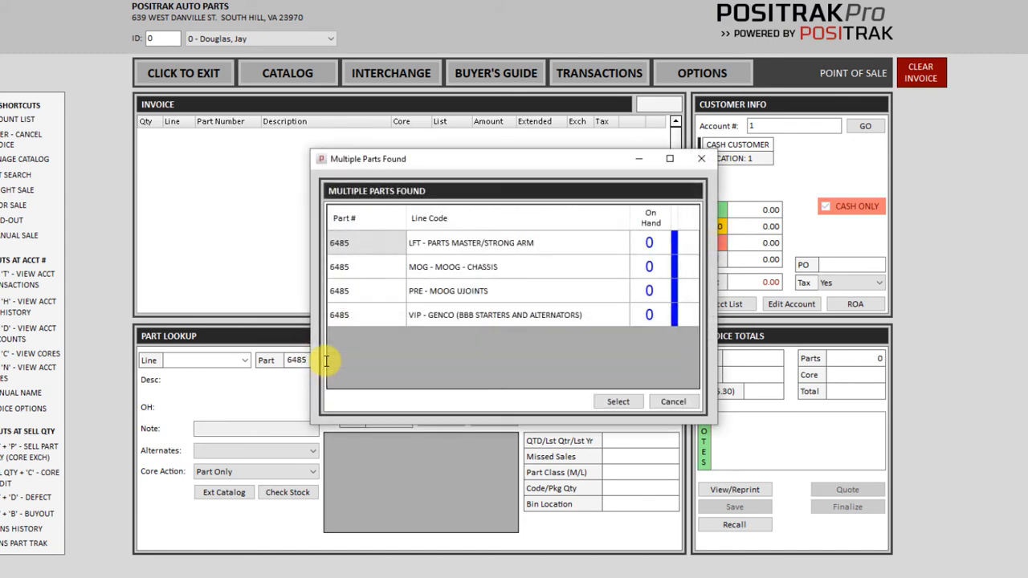
click(494, 313)
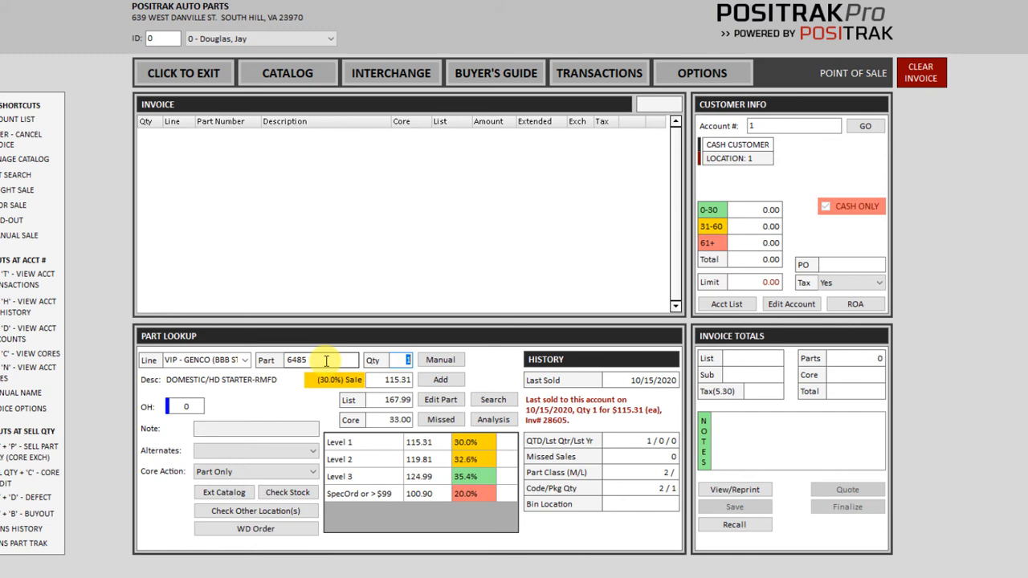
click(440, 379)
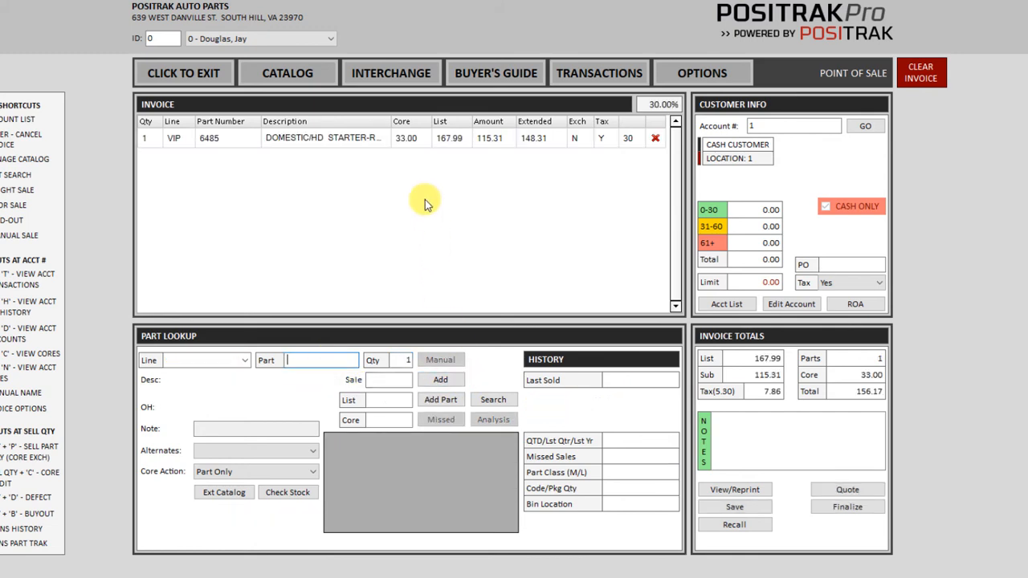
mouse_move(533, 164)
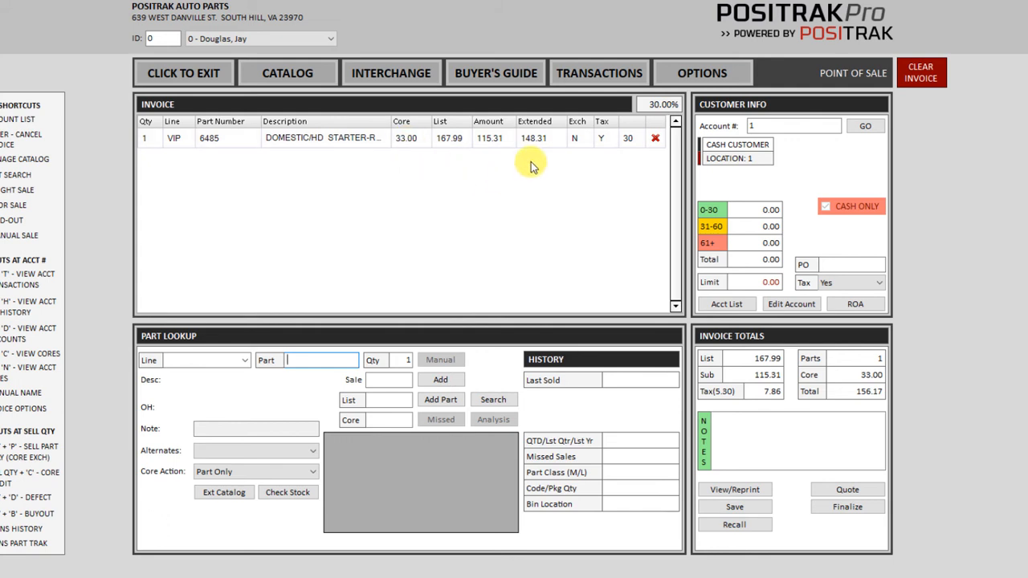
mouse_move(565, 159)
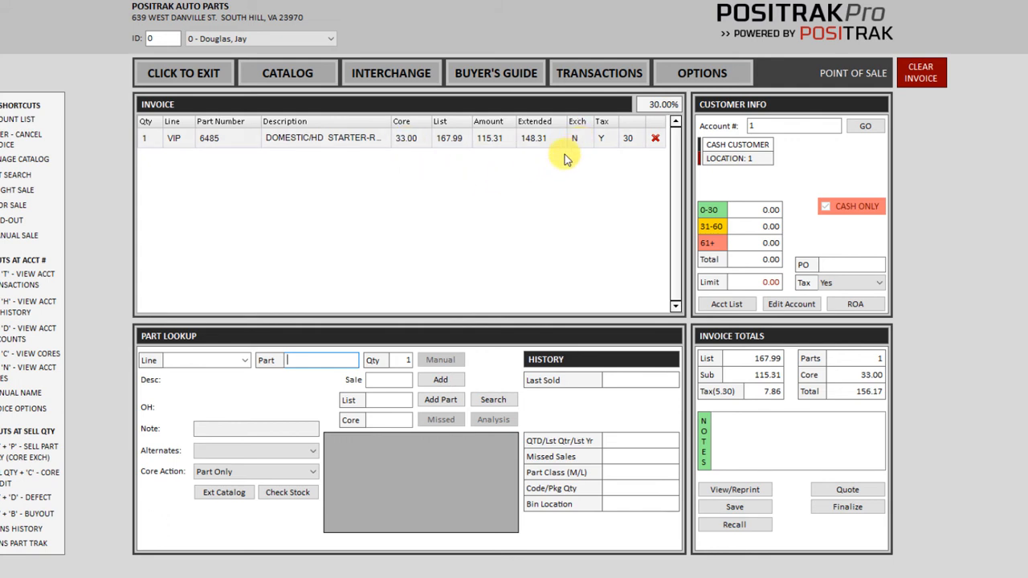
mouse_move(832, 393)
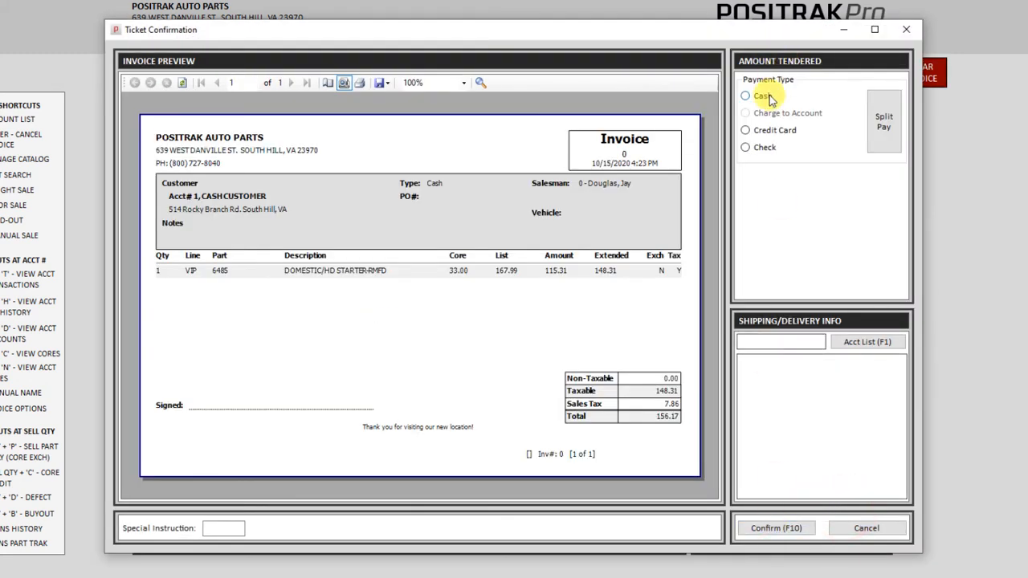
Confirm the starter ticket with Cash as the payment type.
click(745, 96)
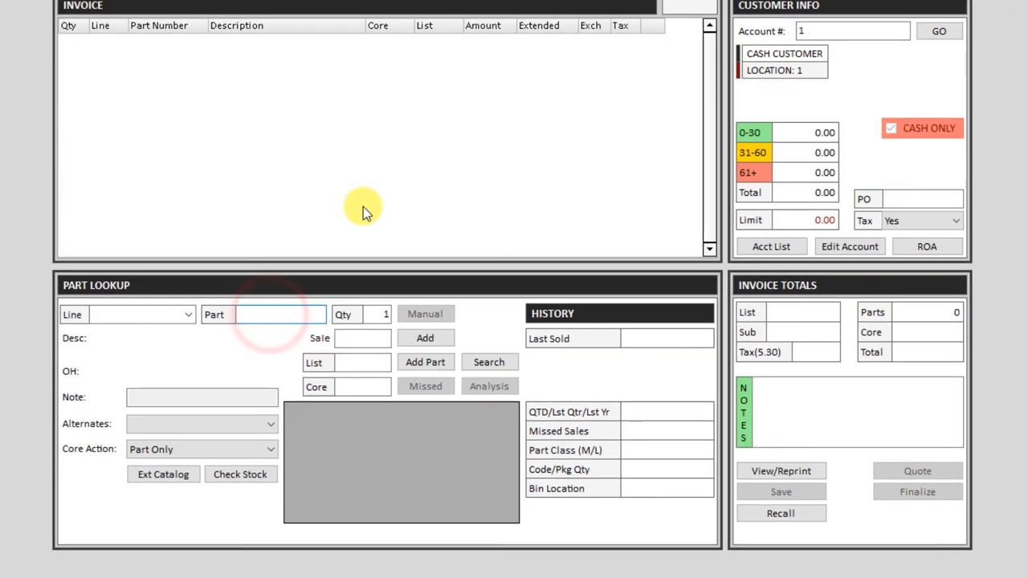
Add a core credit line for VIP Genco starter 6485 at quantity -1, totalling -34.75.
text(6485)
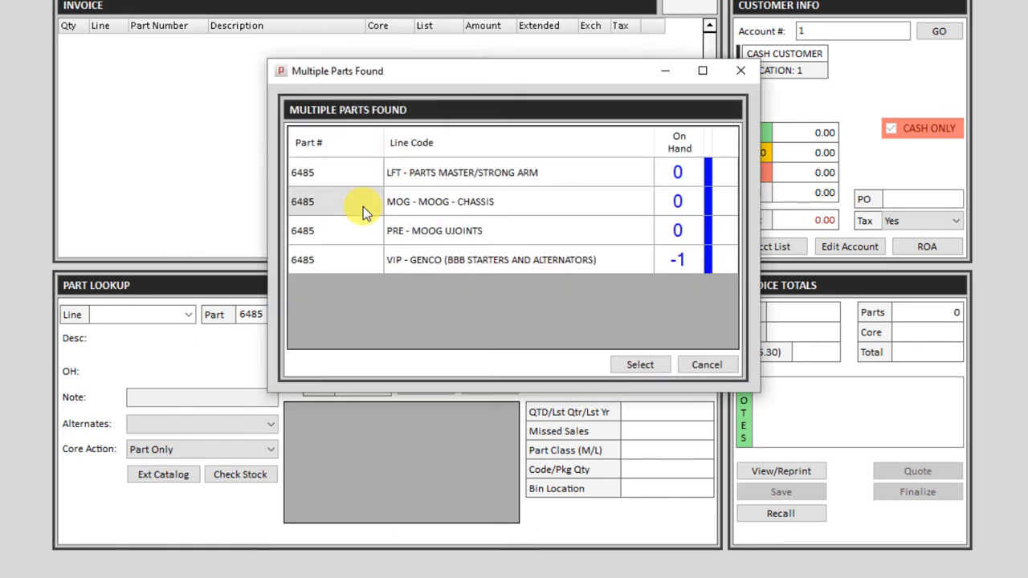
click(639, 365)
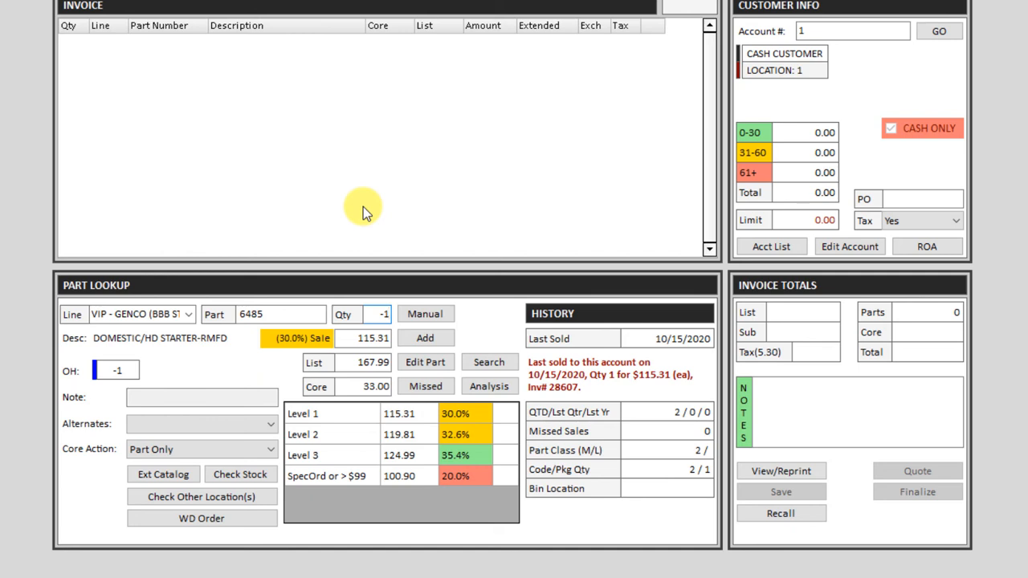
text(0)
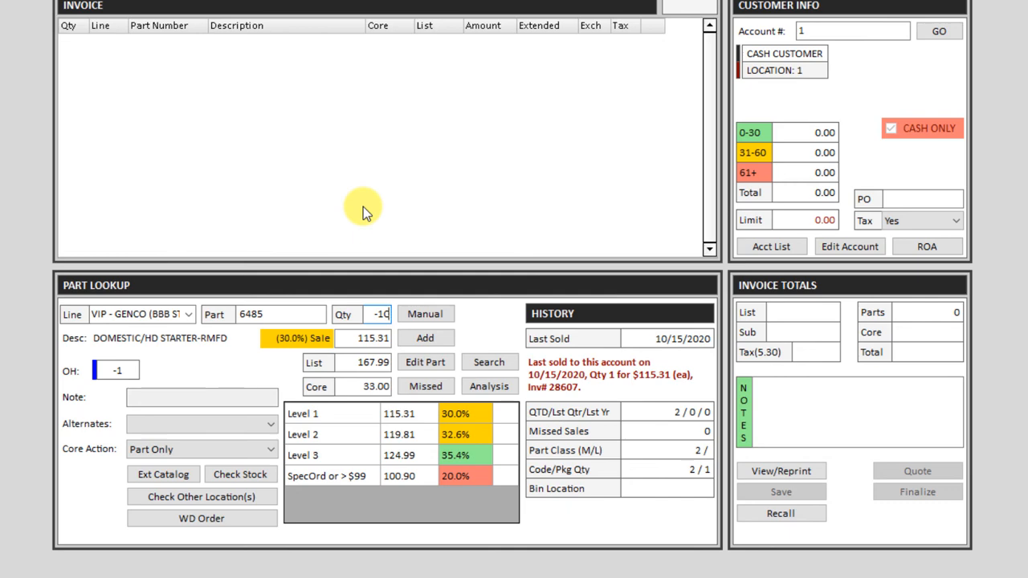
click(424, 338)
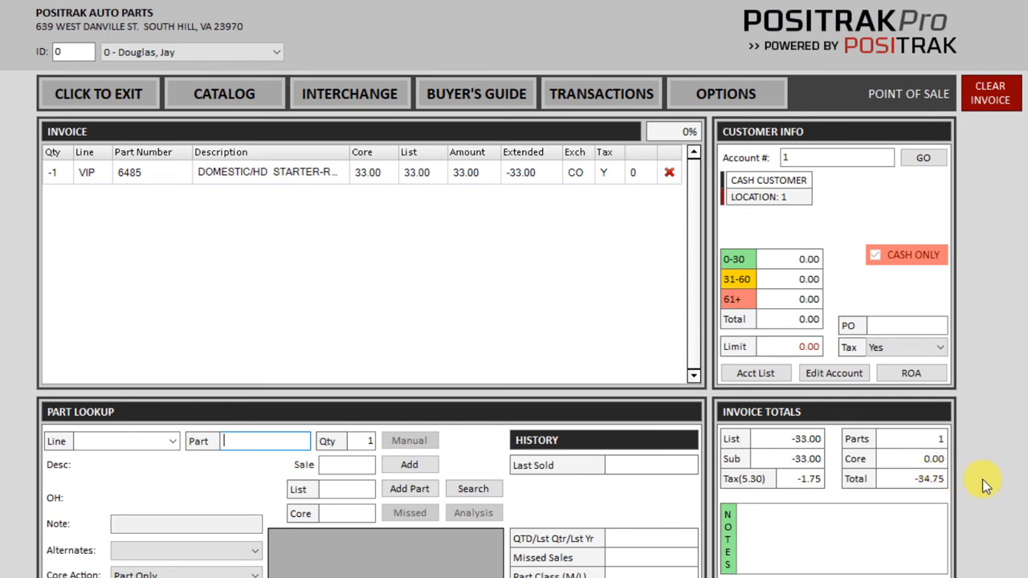
mouse_move(603, 488)
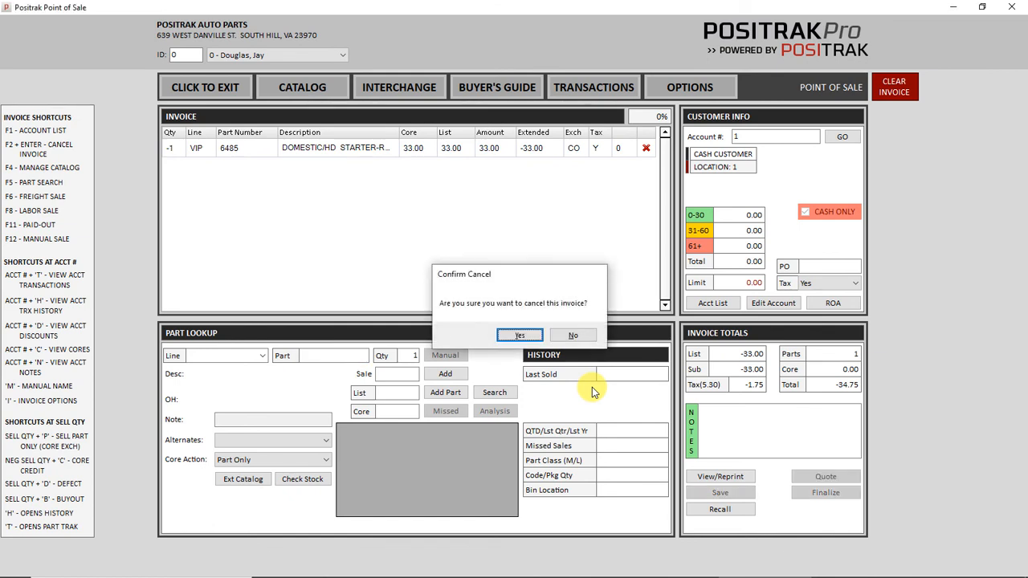
Confirm cancelling the core-credit invoice, leaving it empty.
click(520, 335)
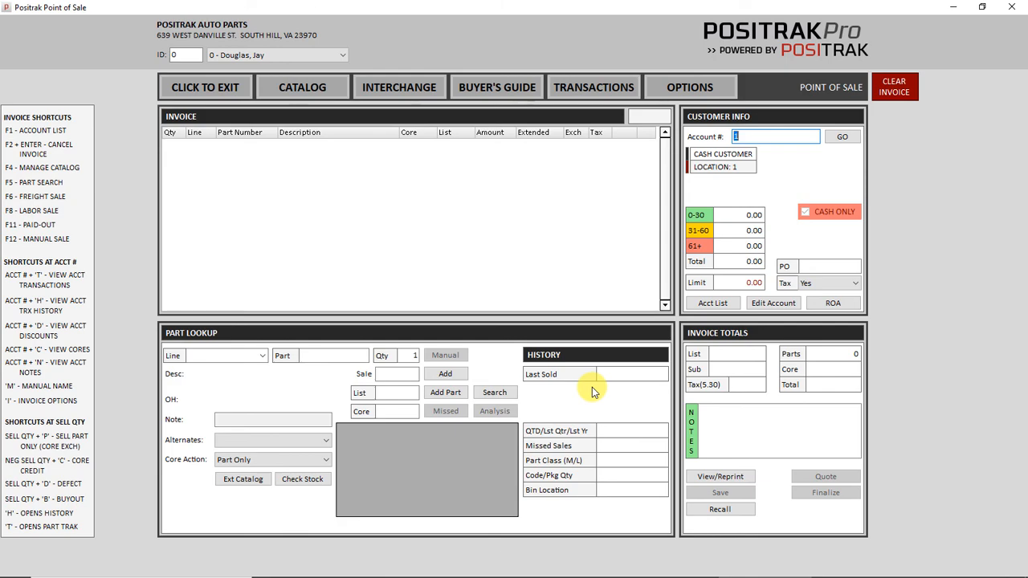
click(445, 355)
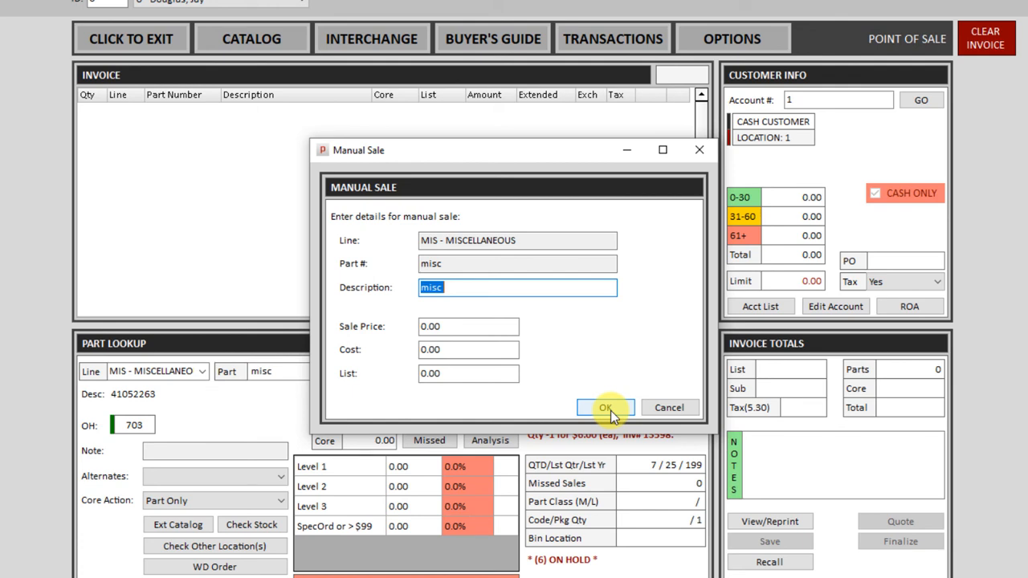
mouse_move(533, 292)
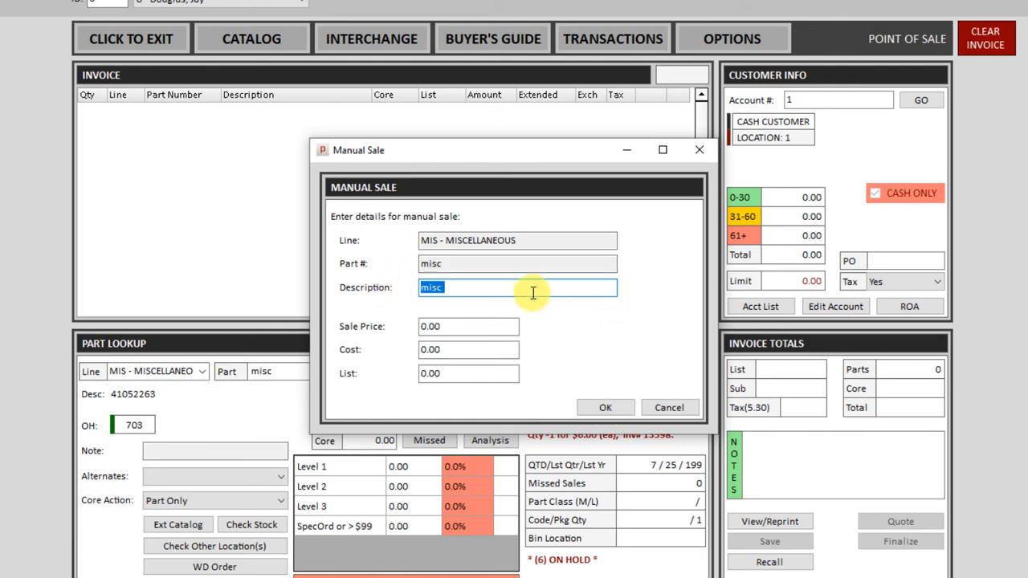
mouse_move(612, 288)
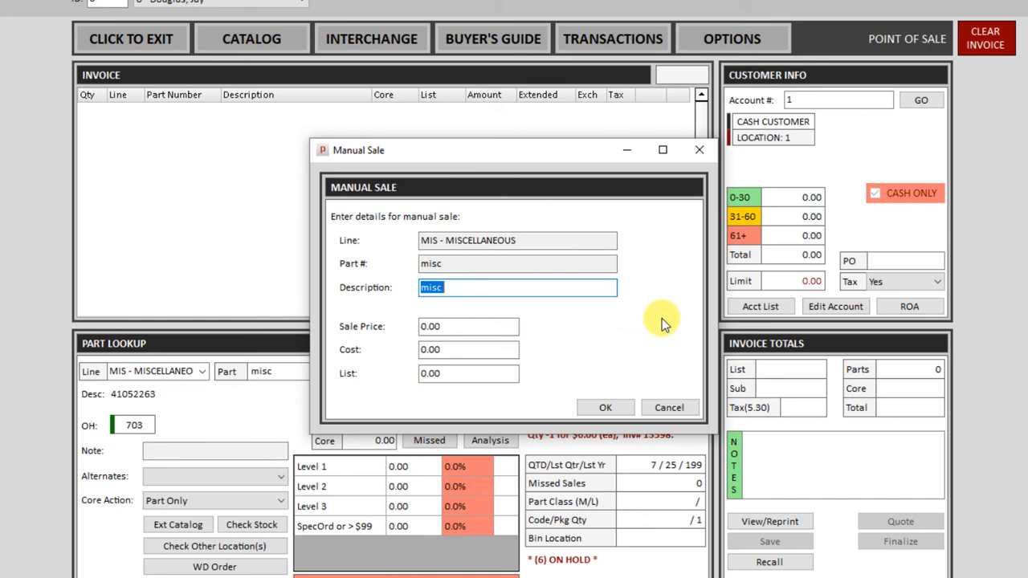
Add manual sale 'PART NUMBER 1234' at 7.99 sale price and 12.99 list, total 8.41.
text(P)
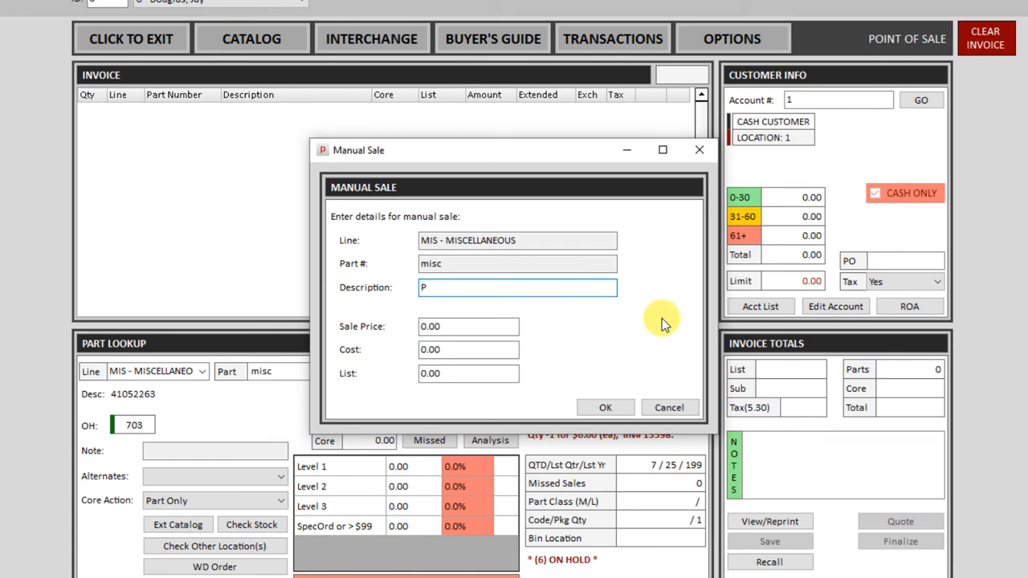
text(ART NUMB)
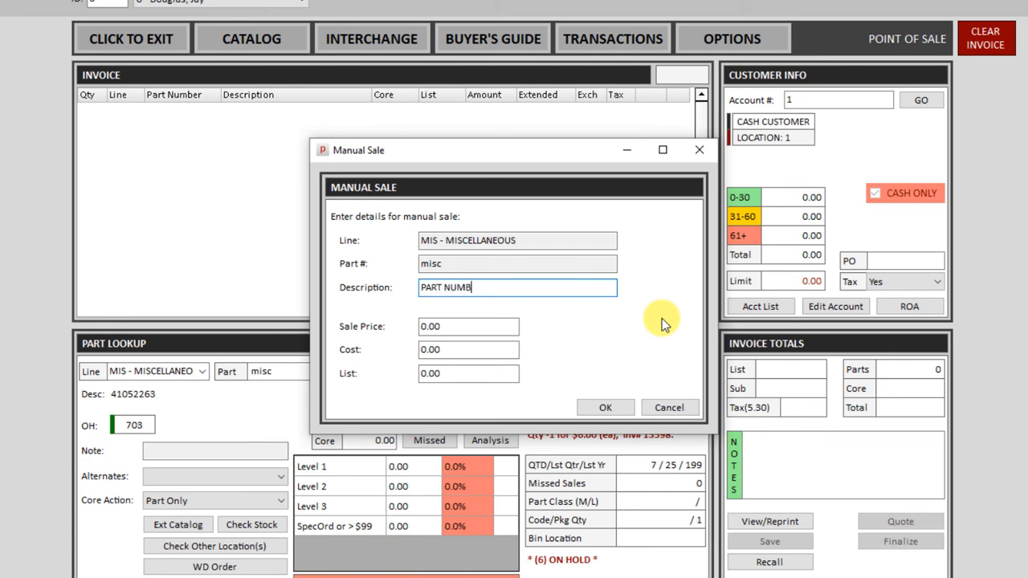
text(ER 1234)
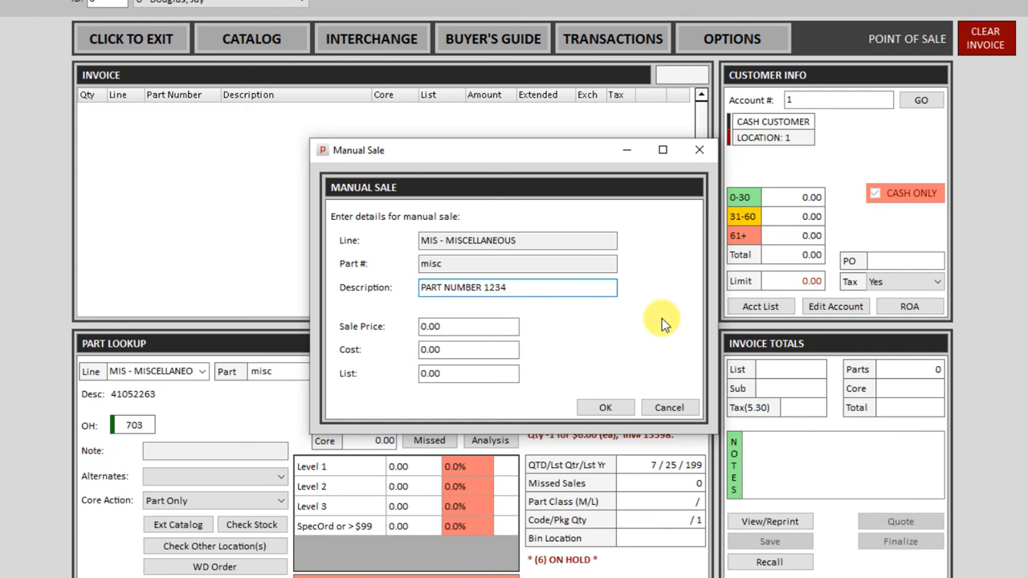
text(7)
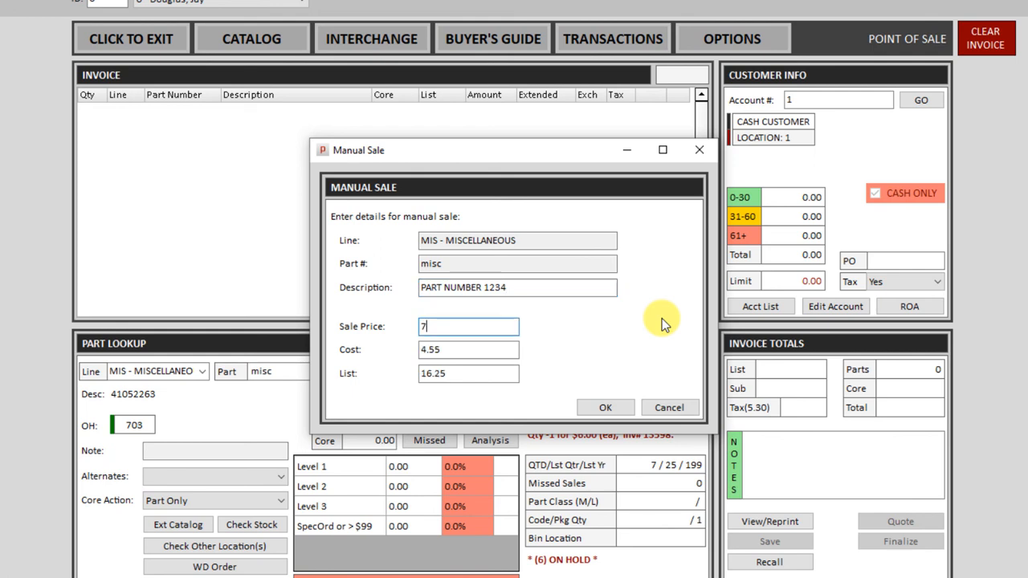
text(99)
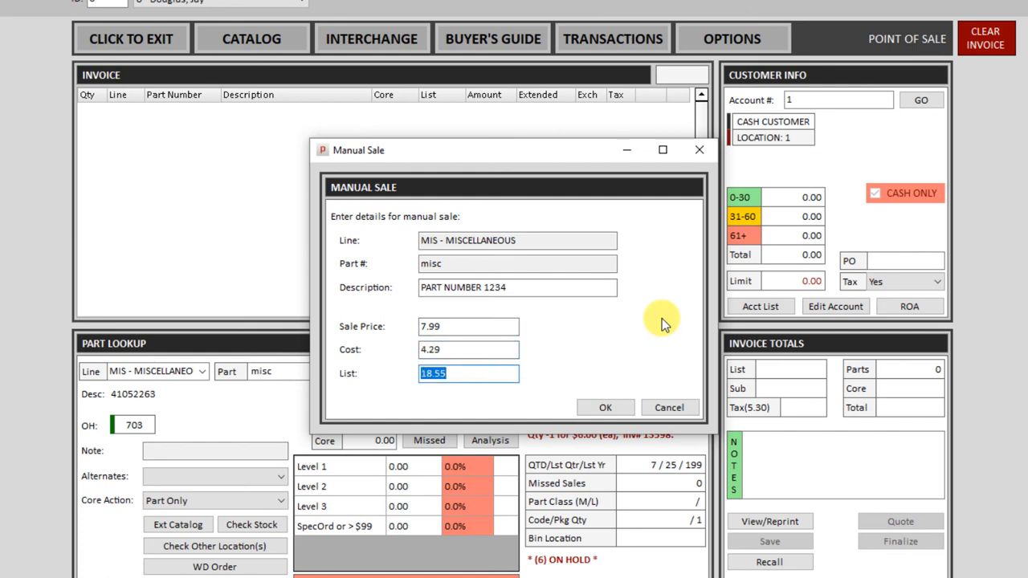
text(12.99)
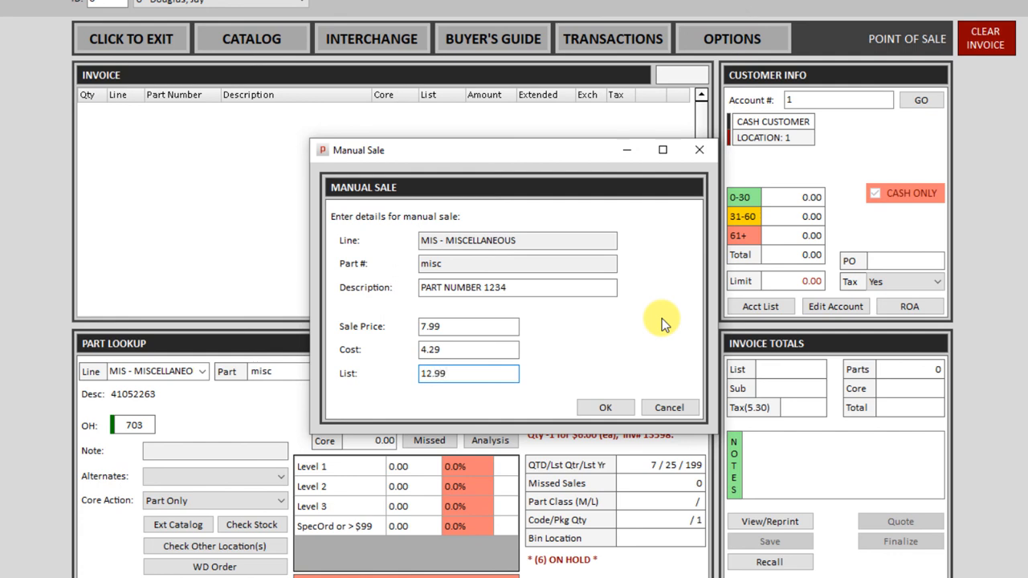
click(605, 408)
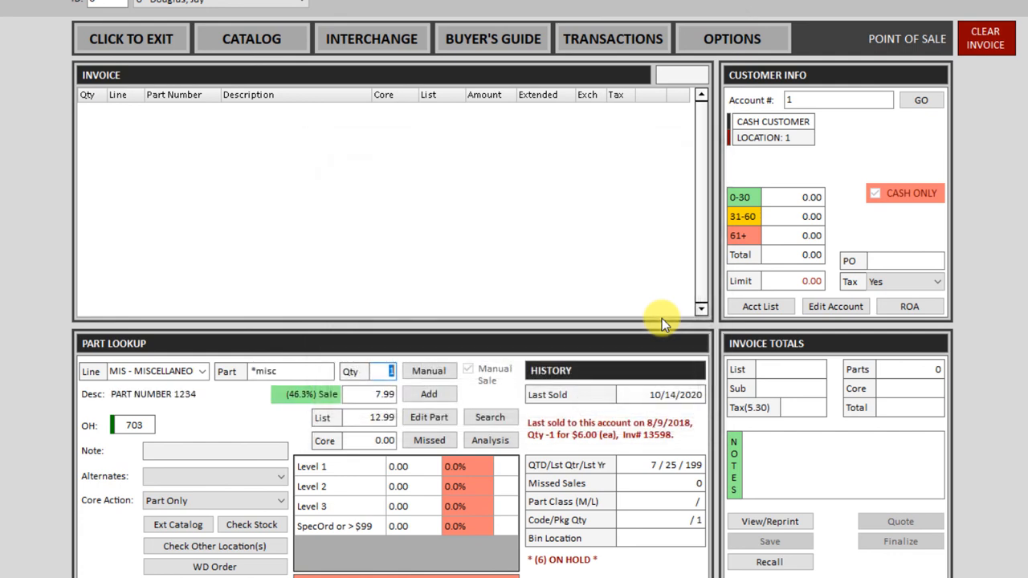
click(428, 393)
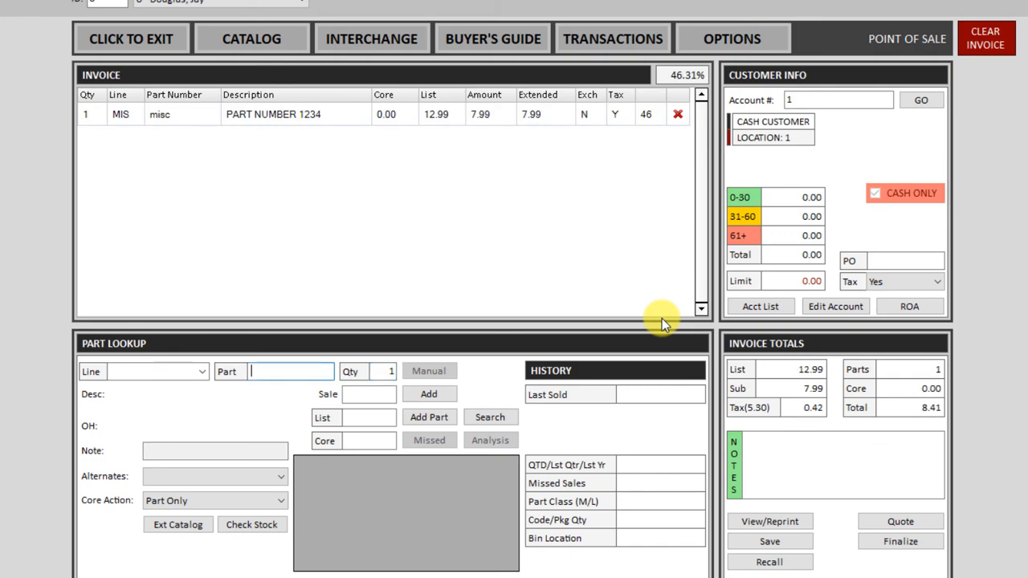